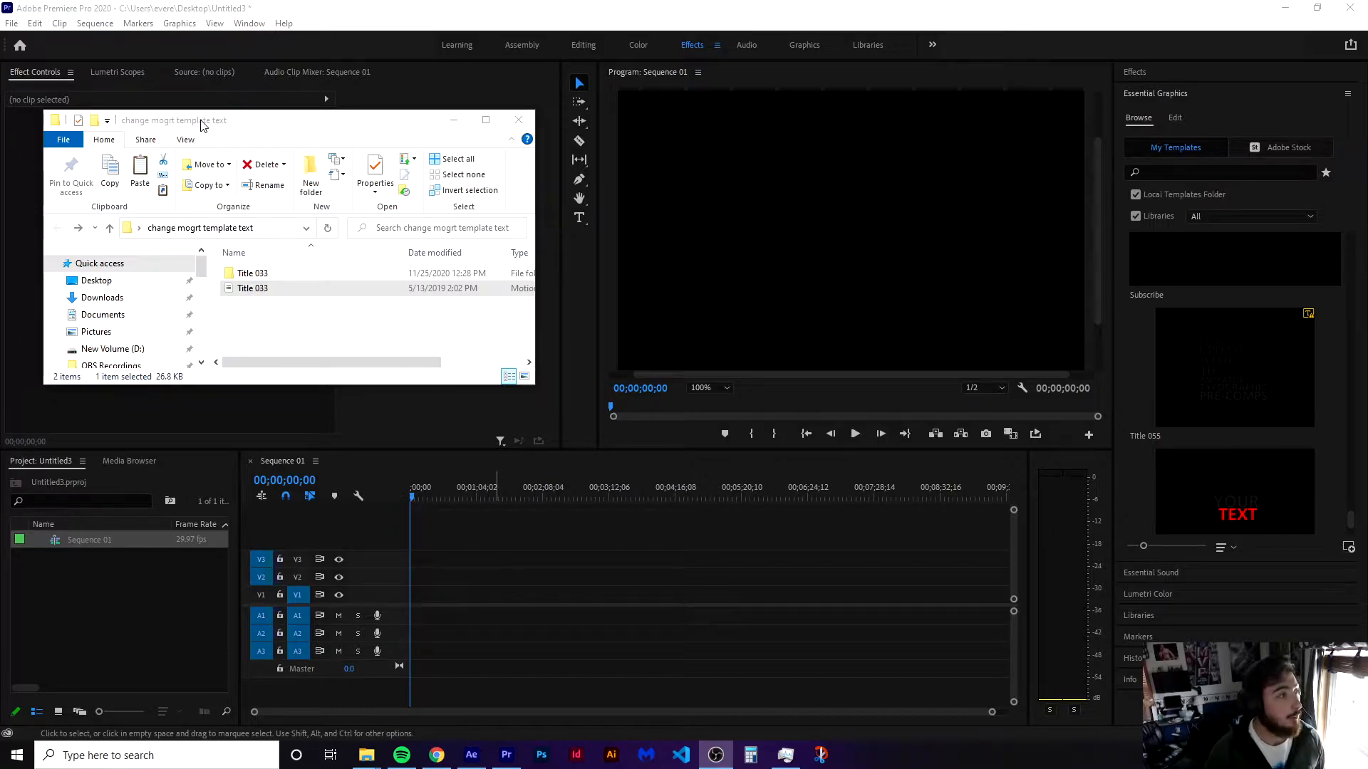
Confirm Title 033 appears among the Essential Graphics templates and close the Explorer window.
{"action": "left_click", "coordinate": [252, 288]}
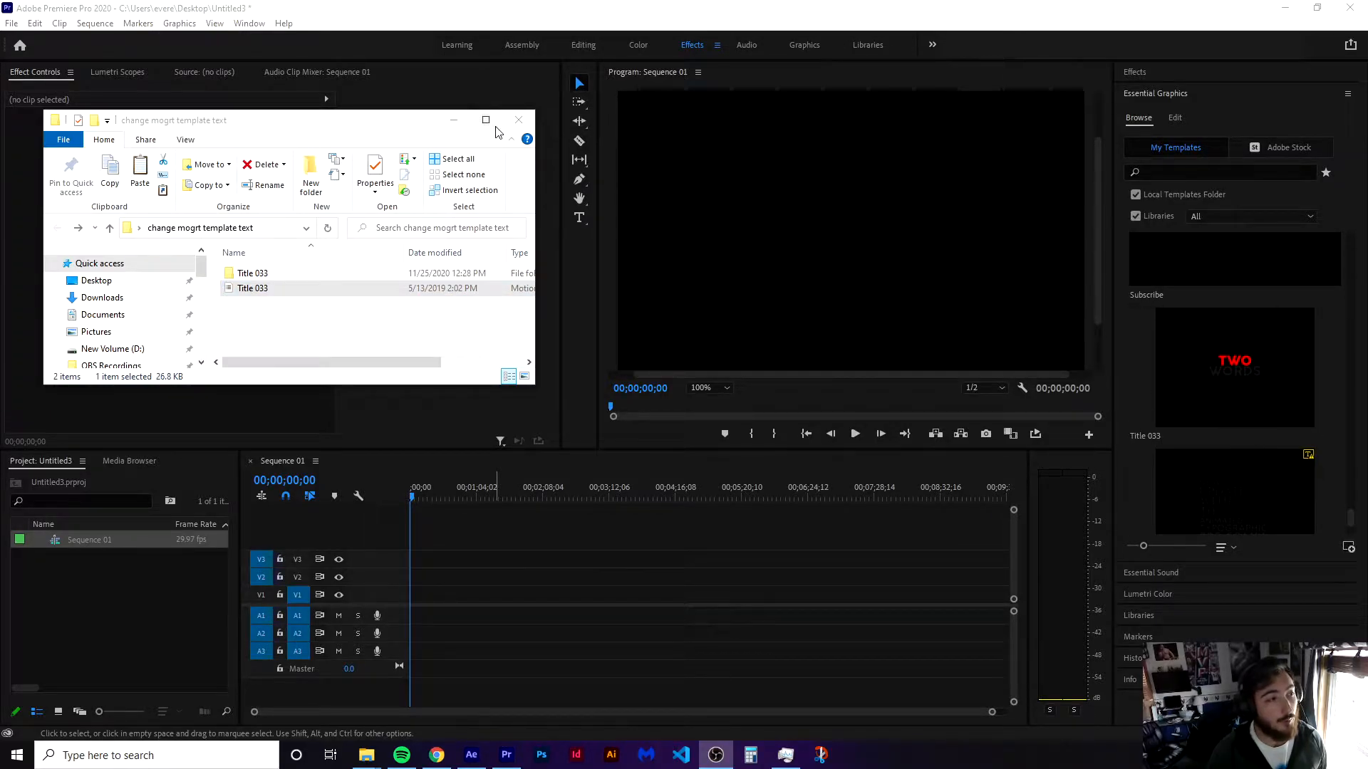
{"action": "left_click", "coordinate": [519, 119]}
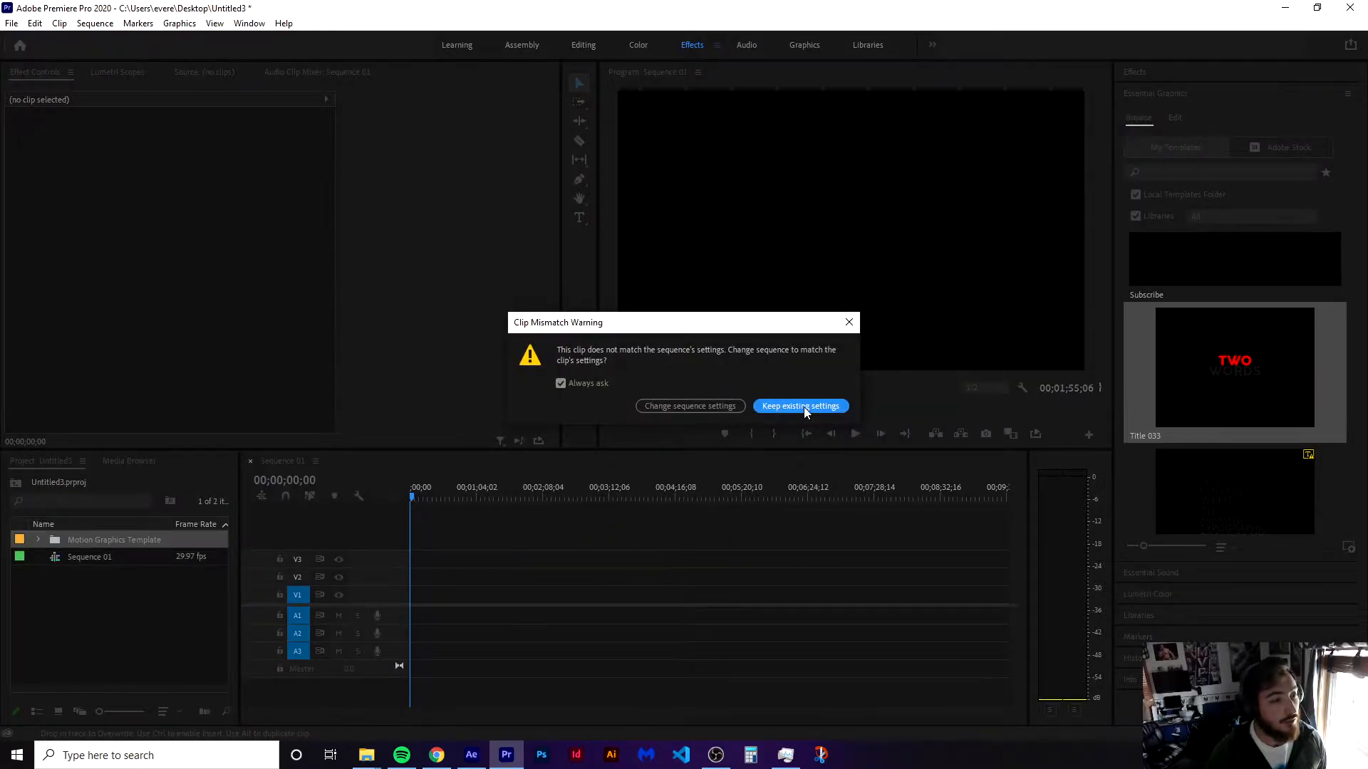
Keep existing sequence settings and accept the COCOGOOSE font substitution for Title 033.
{"action": "left_click", "coordinate": [801, 406]}
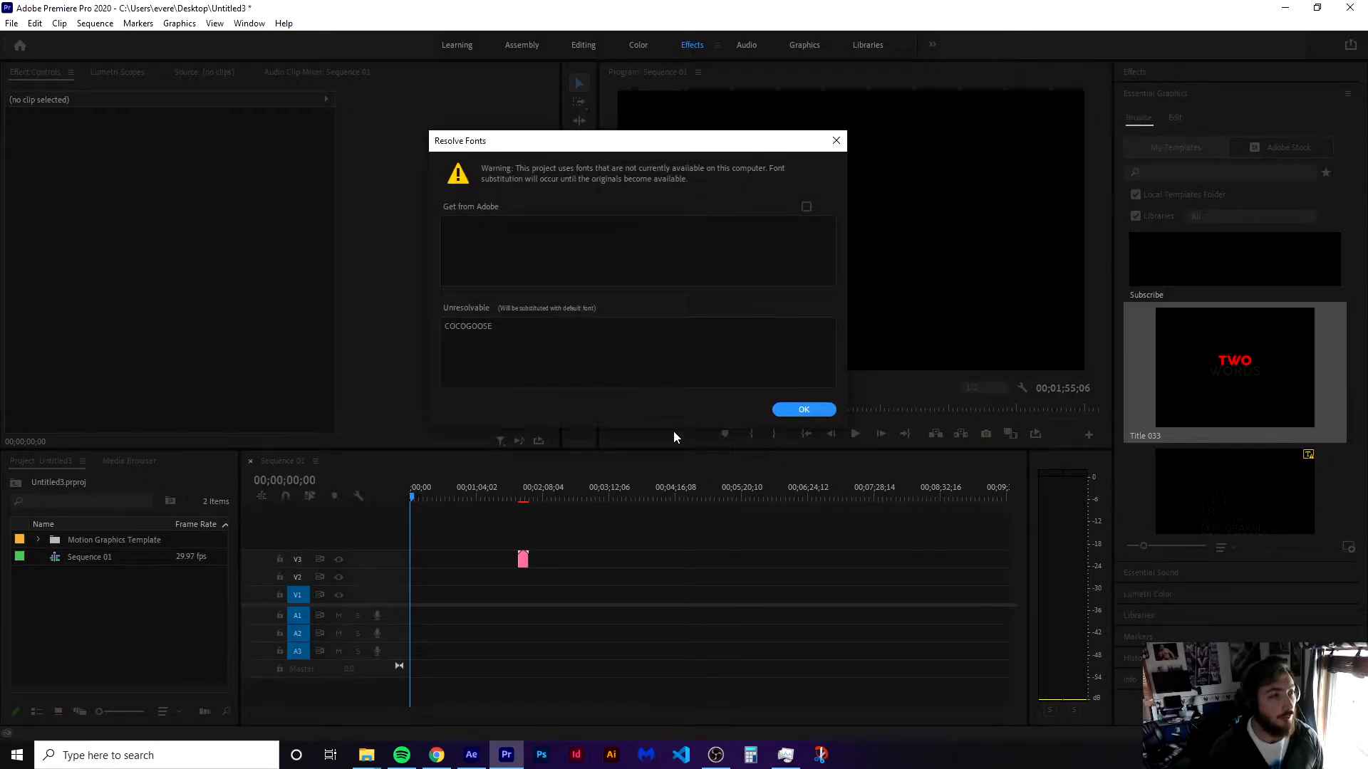
{"action": "mouse_move", "coordinate": [479, 154]}
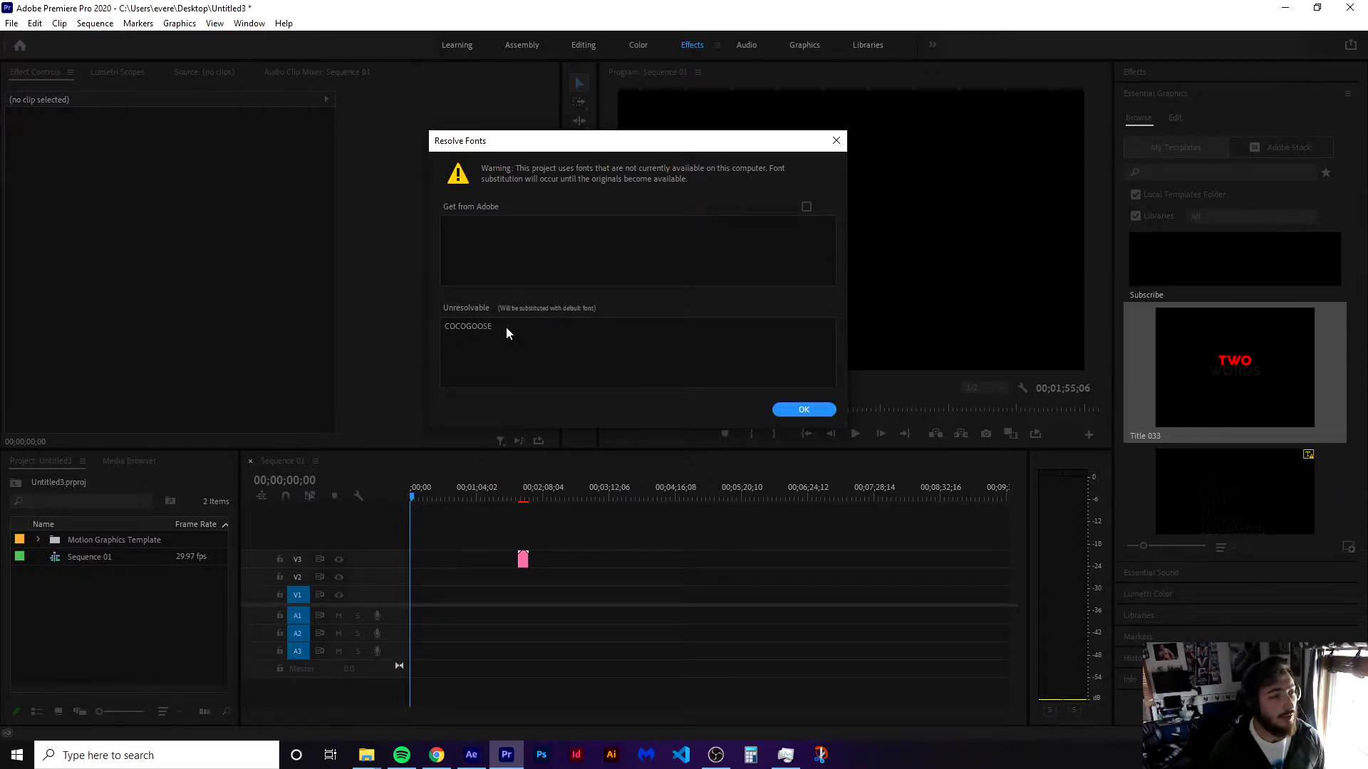
{"action": "mouse_move", "coordinate": [557, 313]}
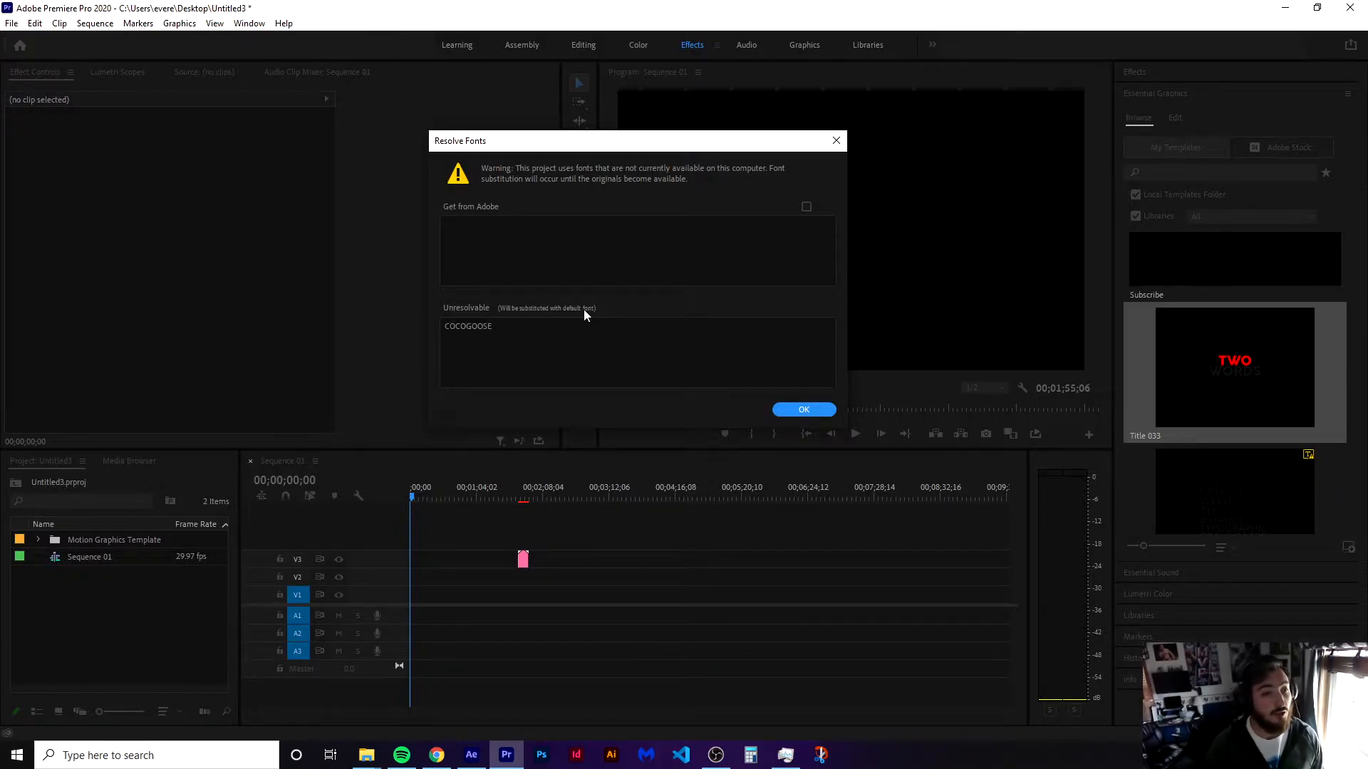
{"action": "left_click", "coordinate": [804, 411]}
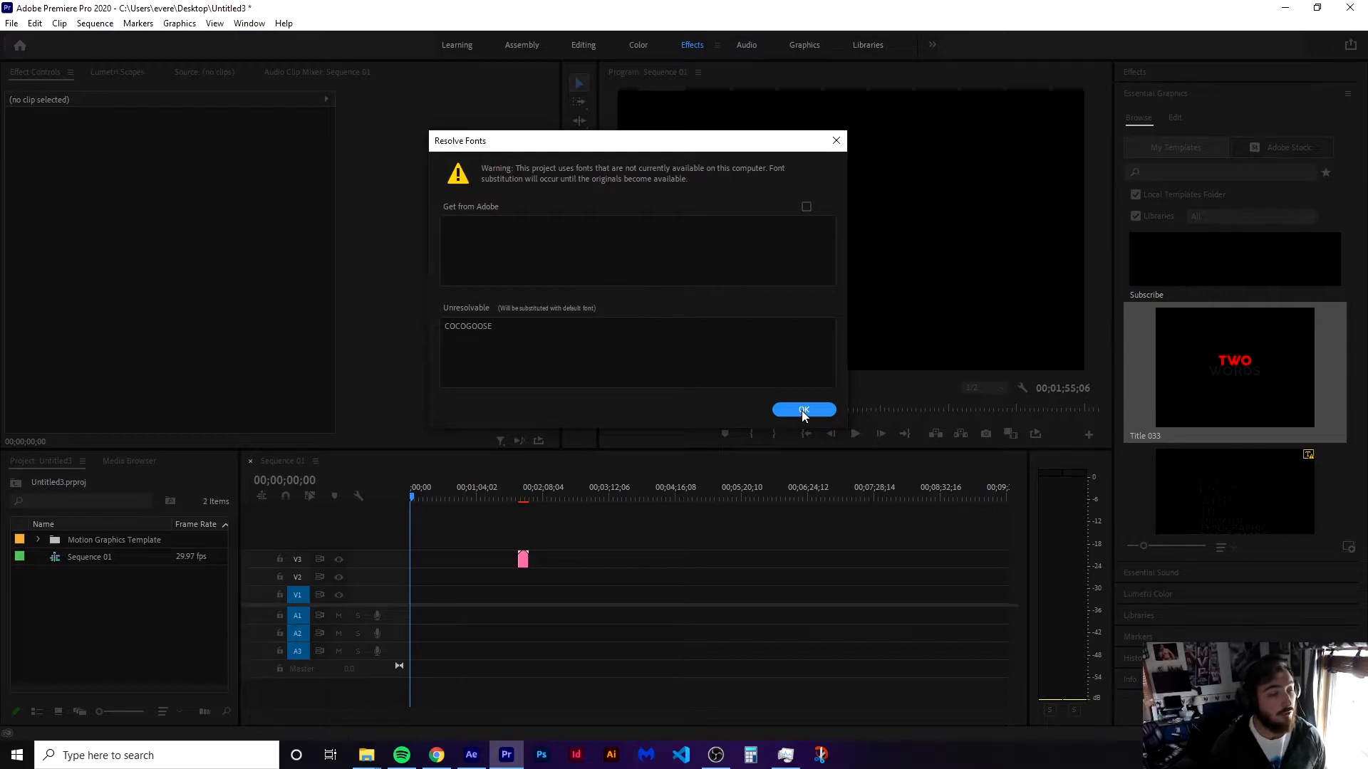
{"action": "left_click", "coordinate": [803, 411]}
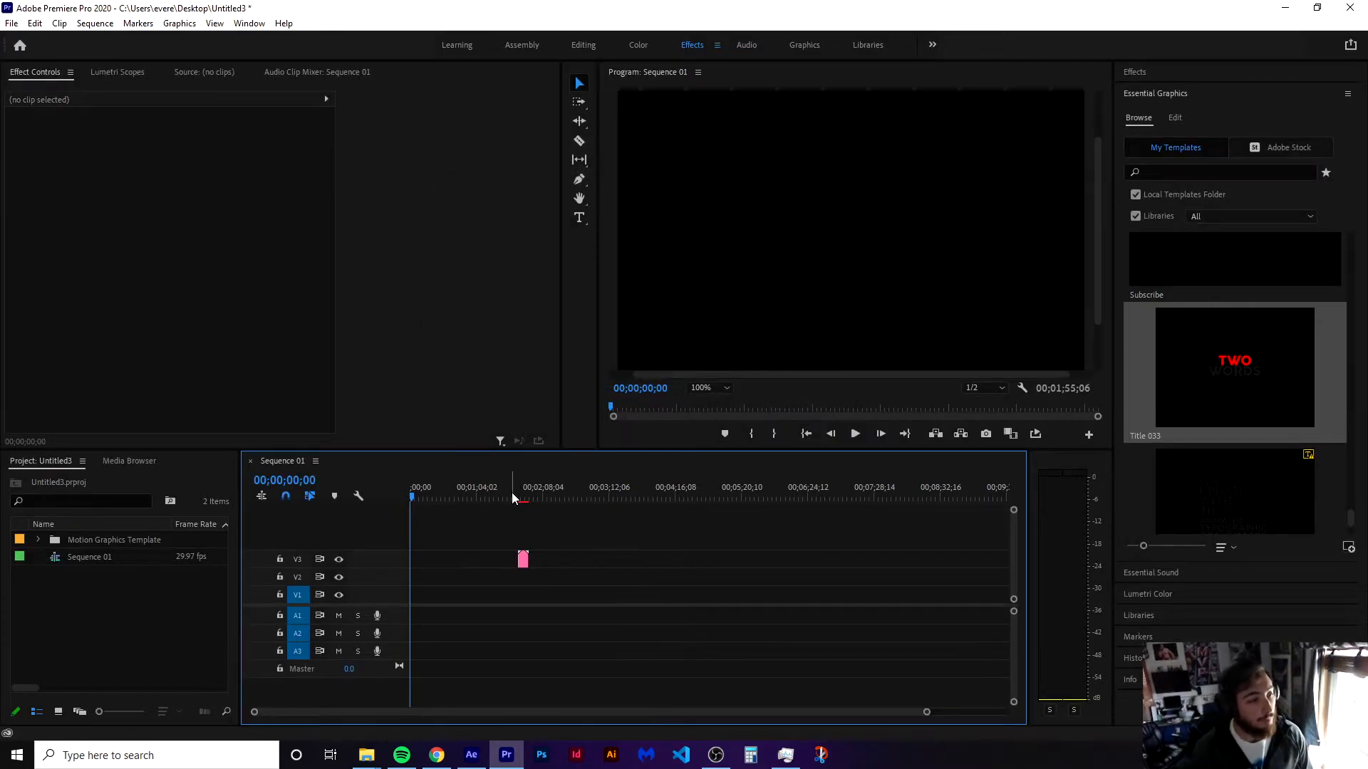
Move the playhead over the Title 033 clip so TWO WORDS shows in the monitor.
{"action": "left_click", "coordinate": [522, 498]}
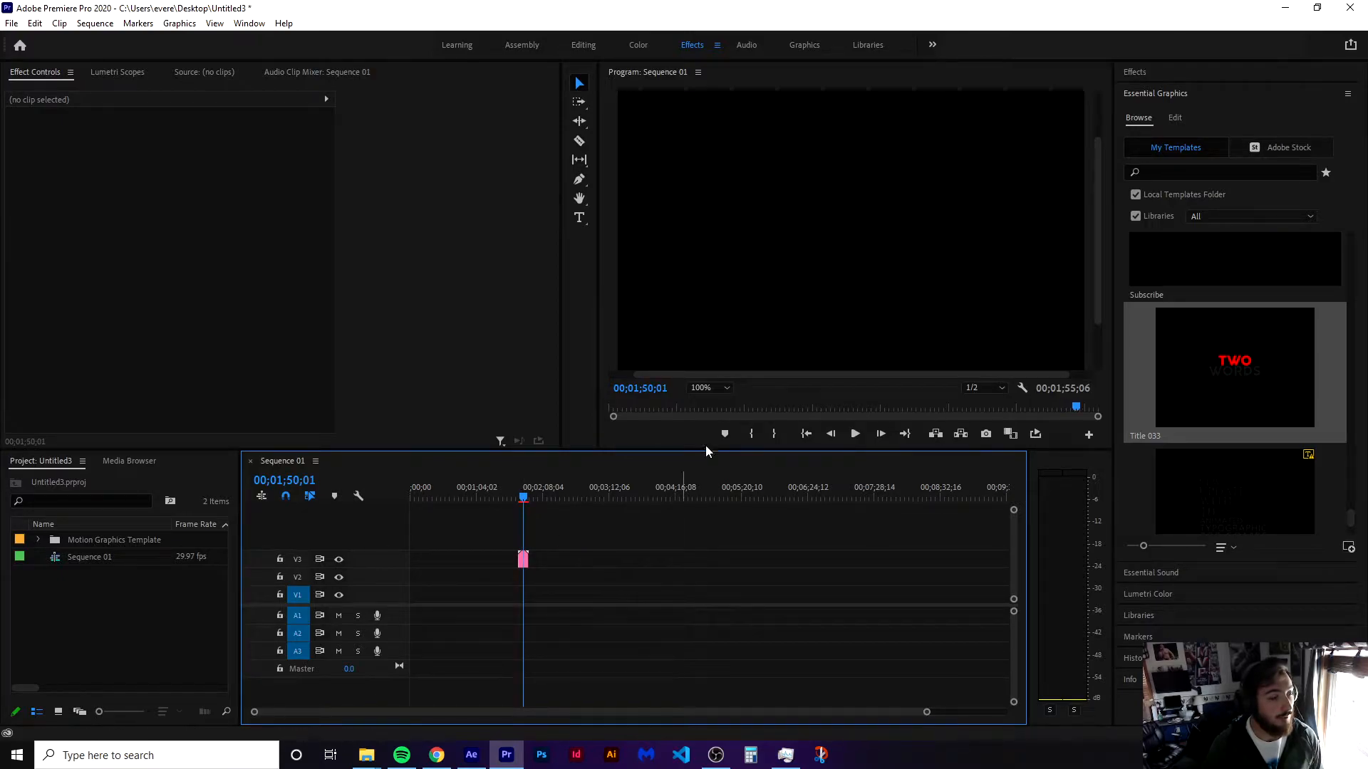
{"action": "mouse_move", "coordinate": [926, 713]}
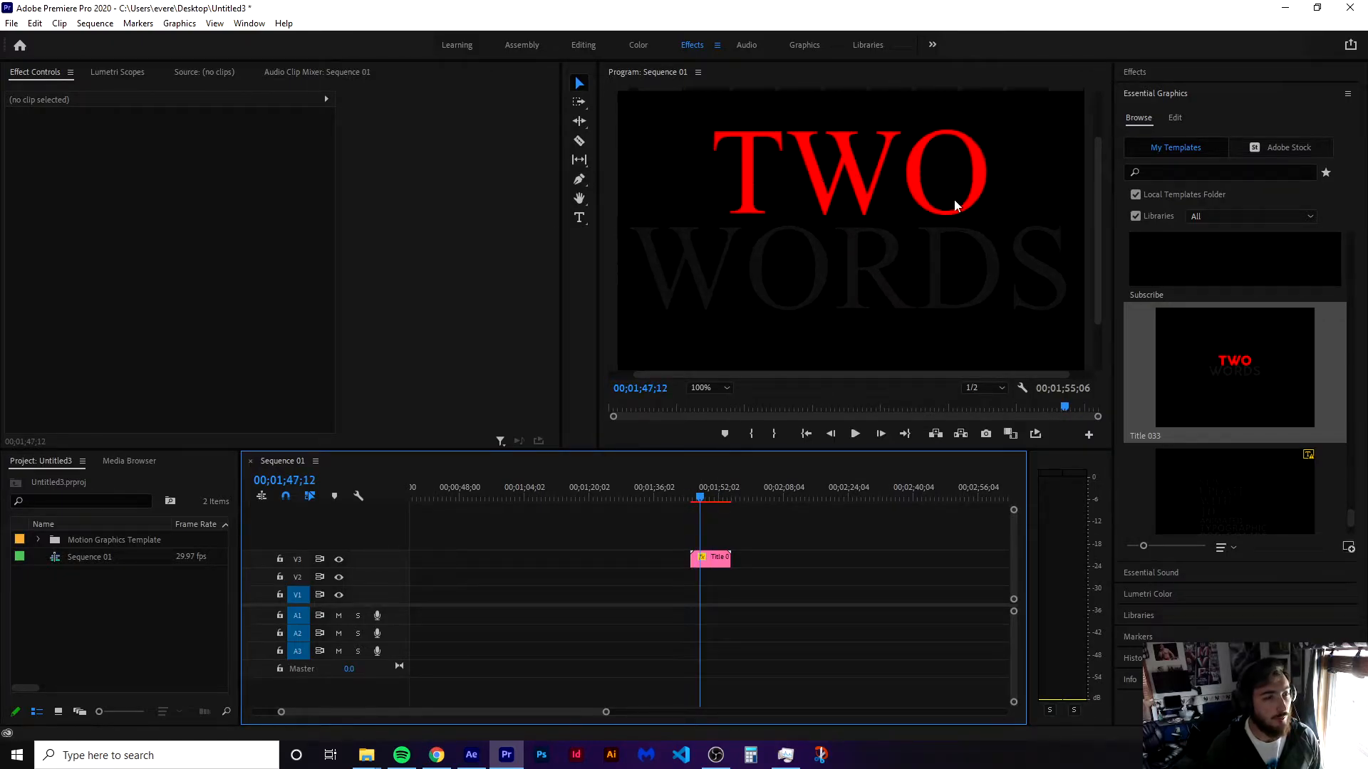
{"action": "mouse_move", "coordinate": [900, 231]}
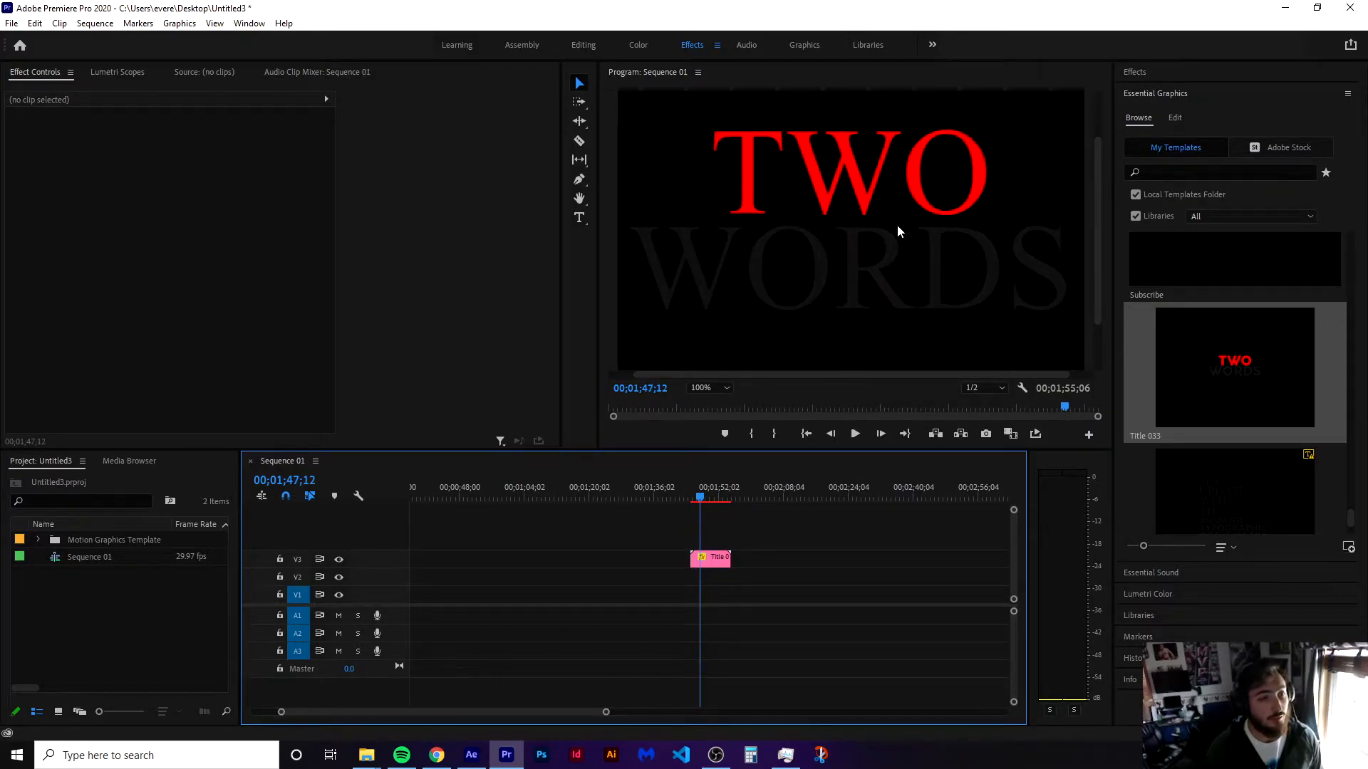
{"action": "mouse_move", "coordinate": [1282, 383]}
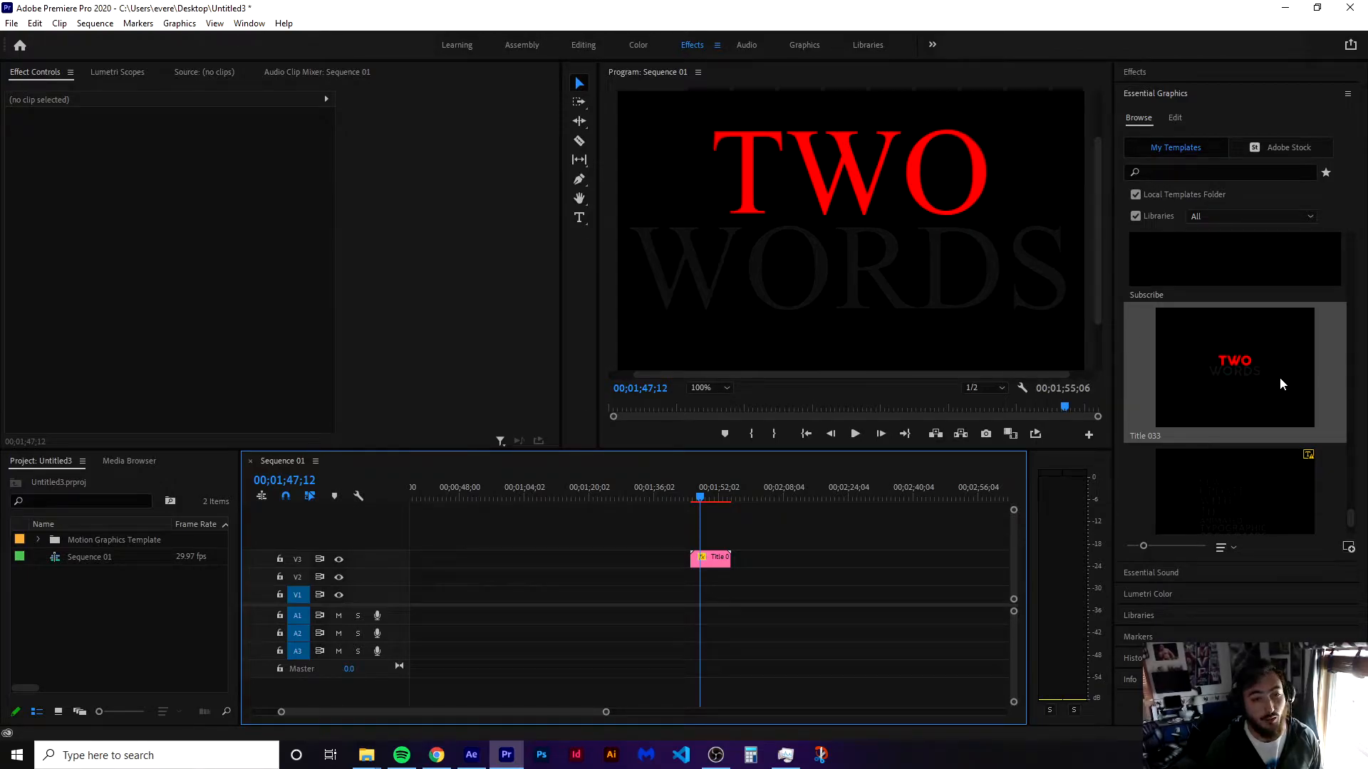
{"action": "mouse_move", "coordinate": [1226, 385]}
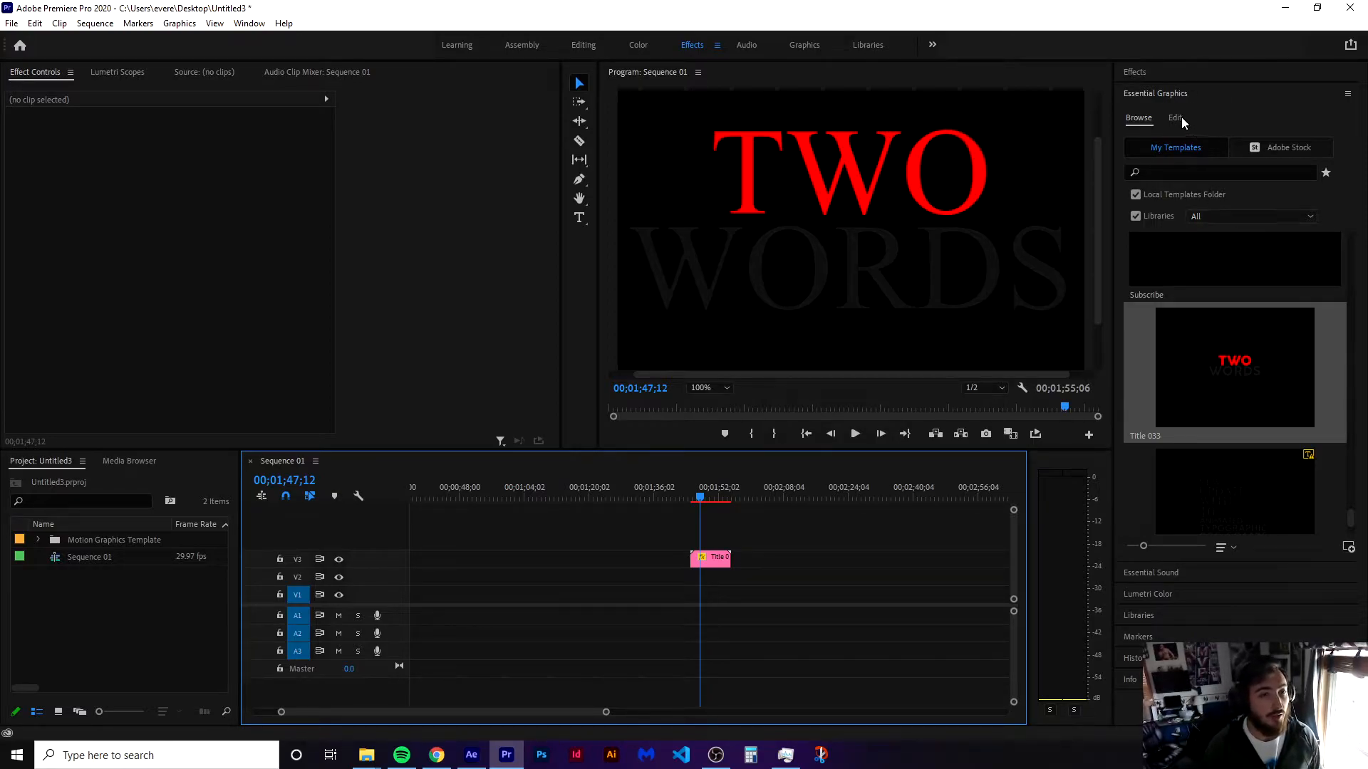
Edit the Title 033 clip's second text line to 'wordssss' in Essential Graphics.
{"action": "left_click", "coordinate": [1174, 117]}
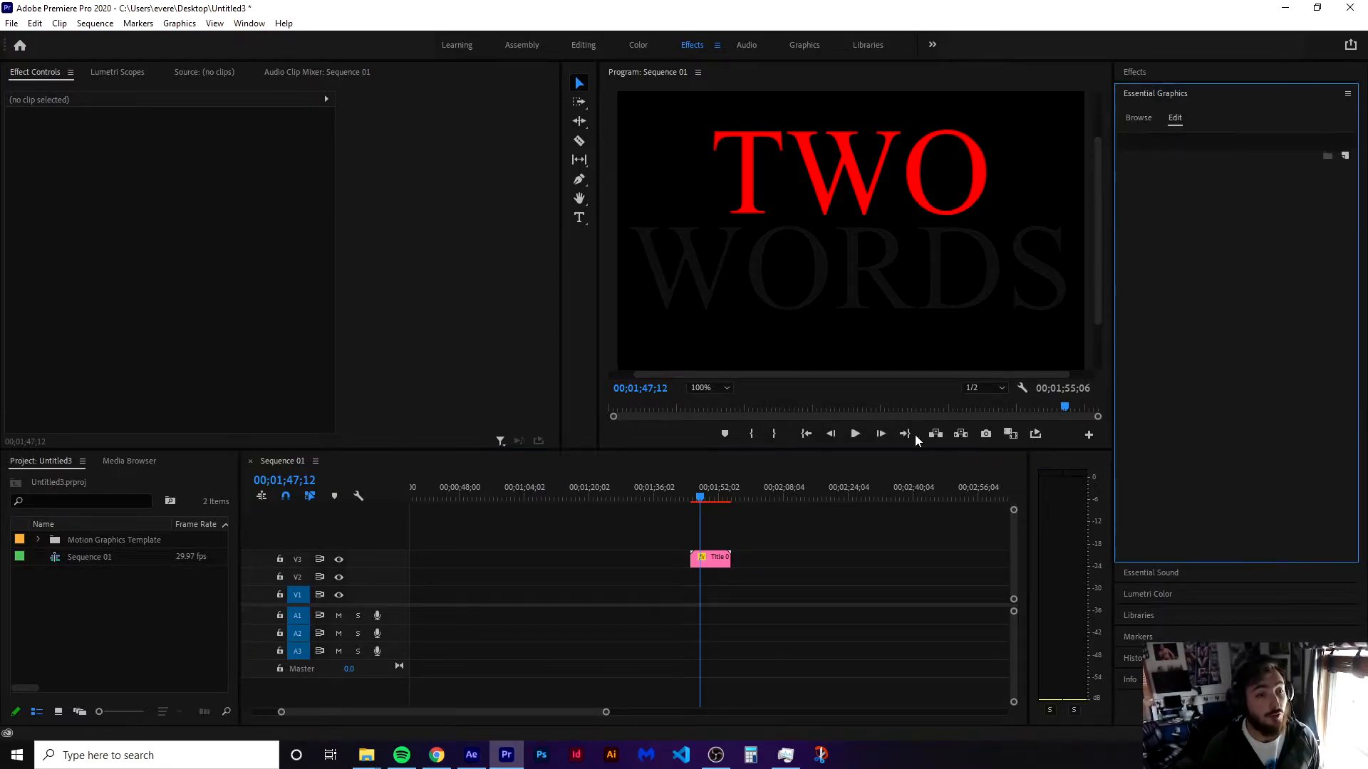
{"action": "left_click", "coordinate": [714, 558]}
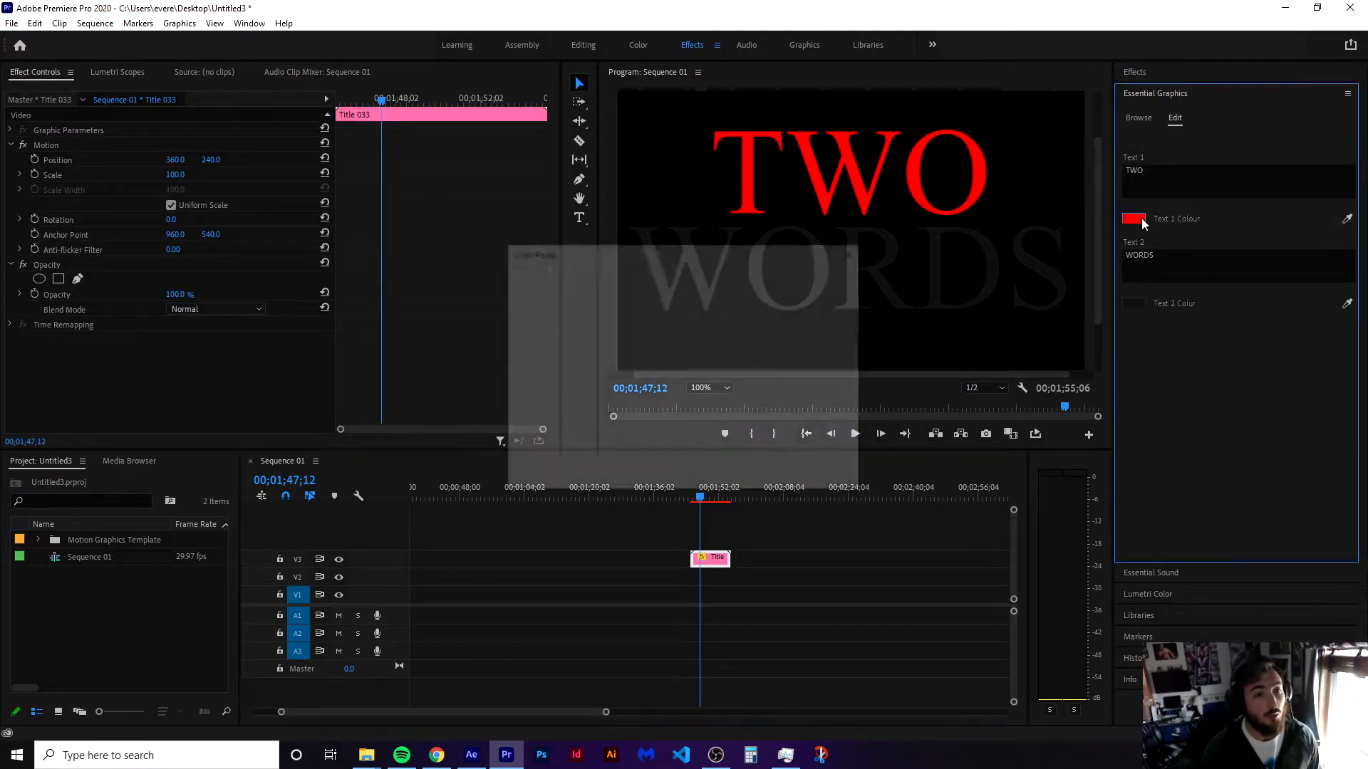
{"action": "left_click", "coordinate": [1134, 219]}
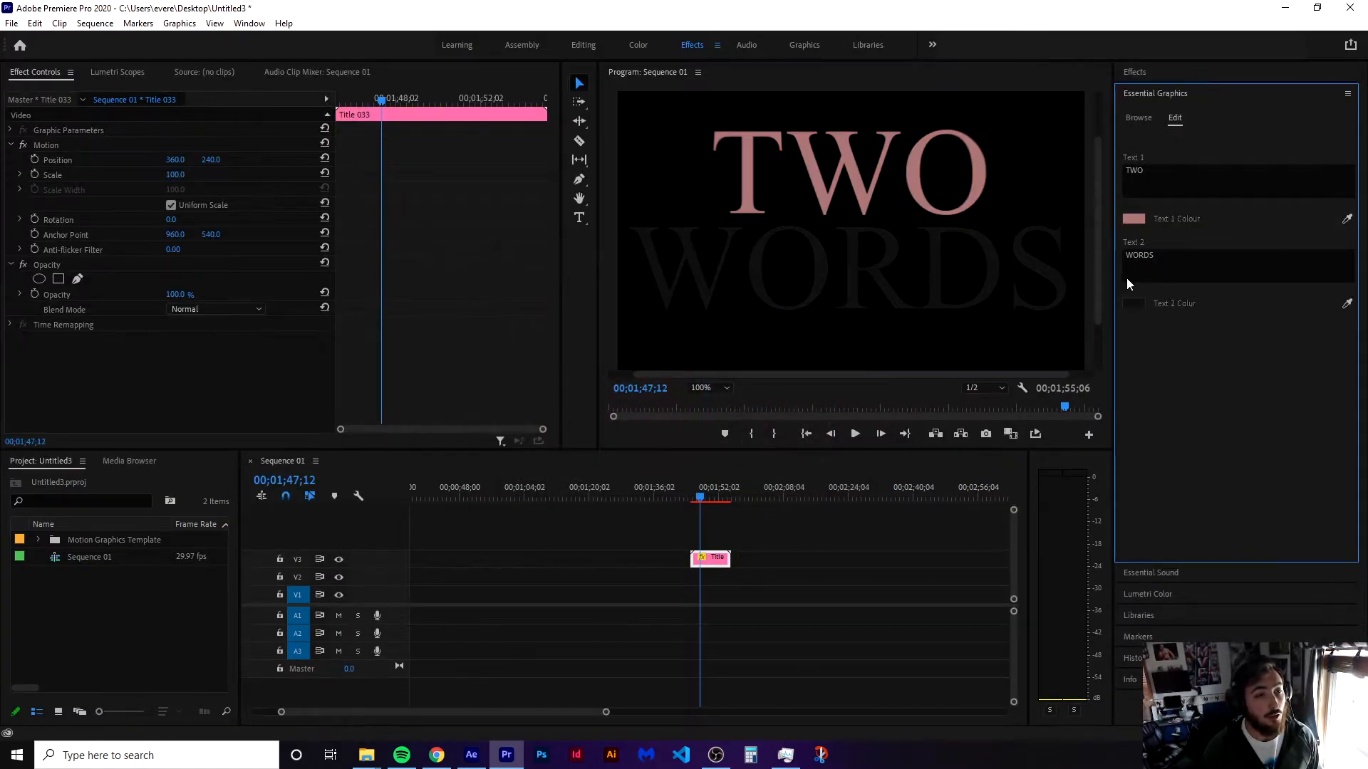
{"action": "type", "text": "wordssss"}
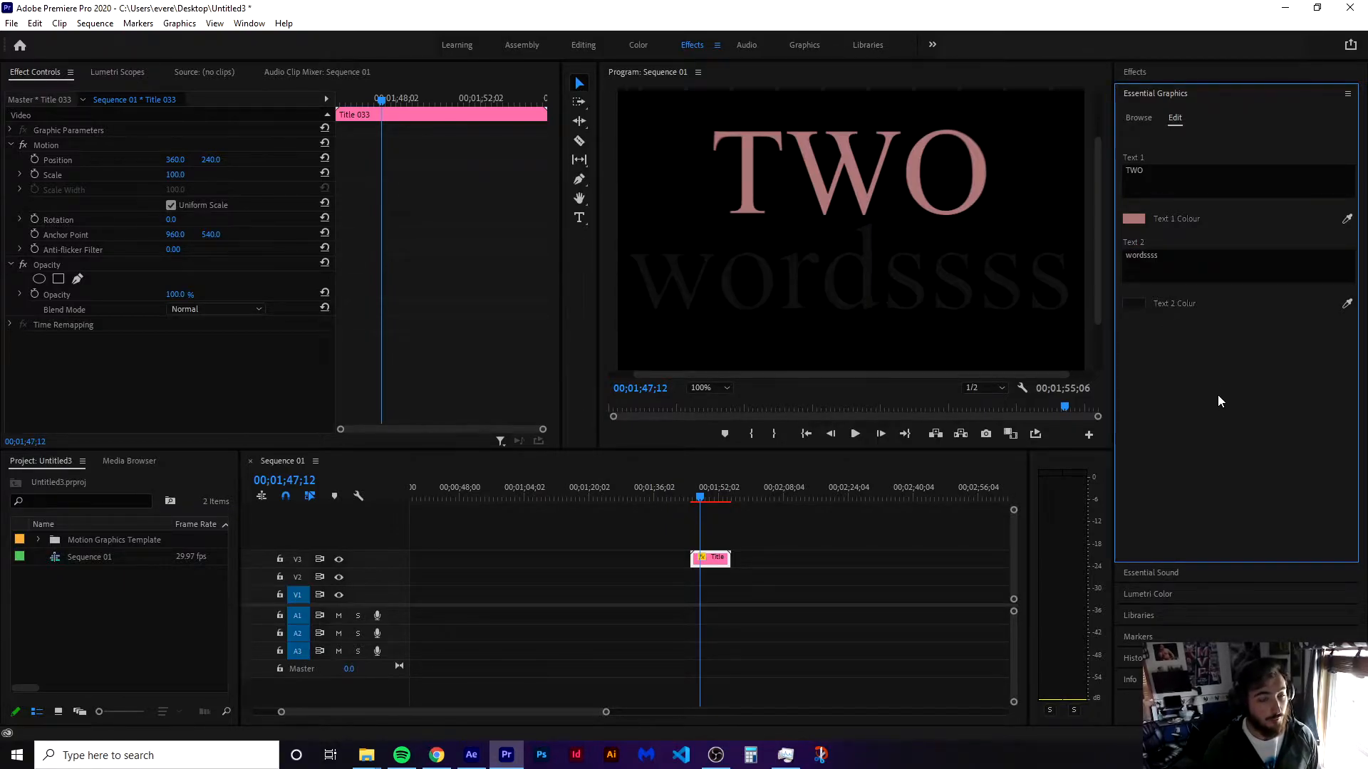
Recolour the word TWO to a pale pink via the Text 1 Colour swatch.
{"action": "left_click", "coordinate": [1134, 219]}
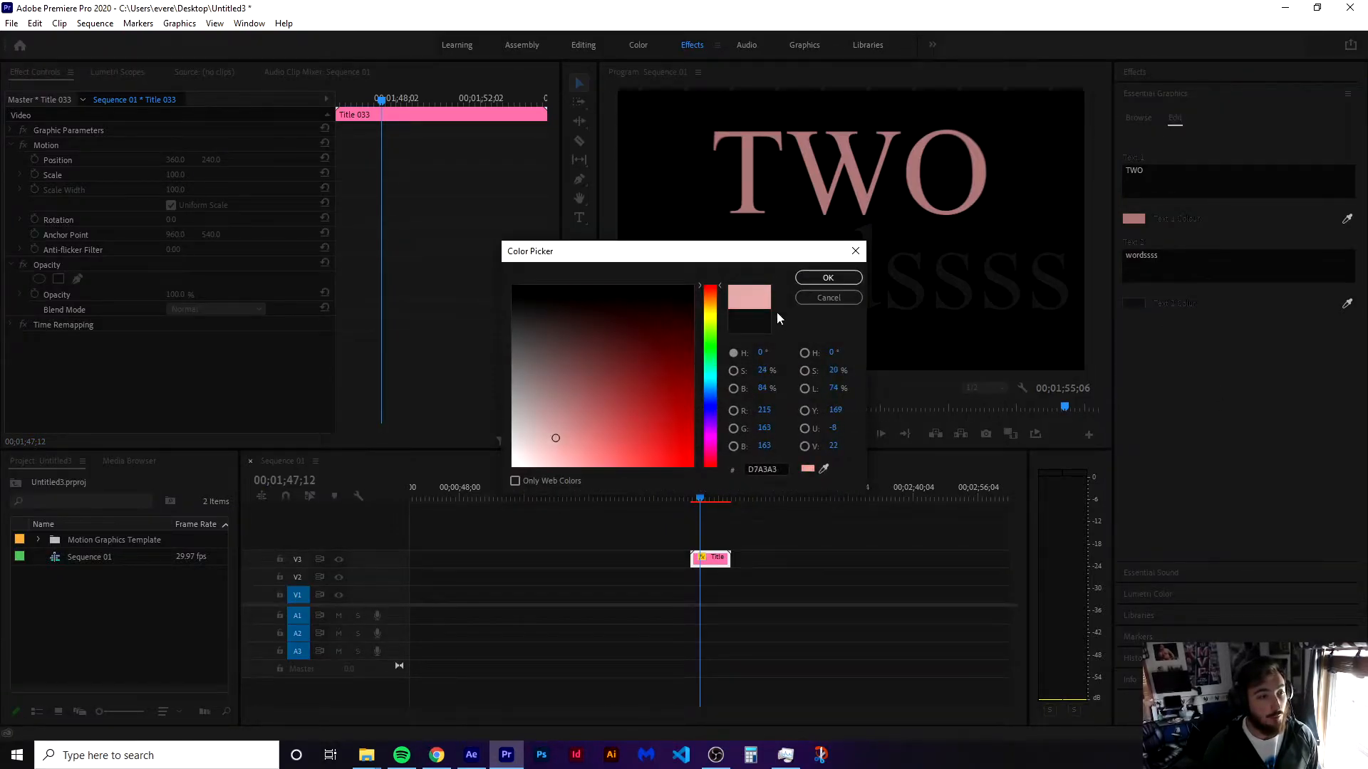
{"action": "left_click", "coordinate": [827, 277]}
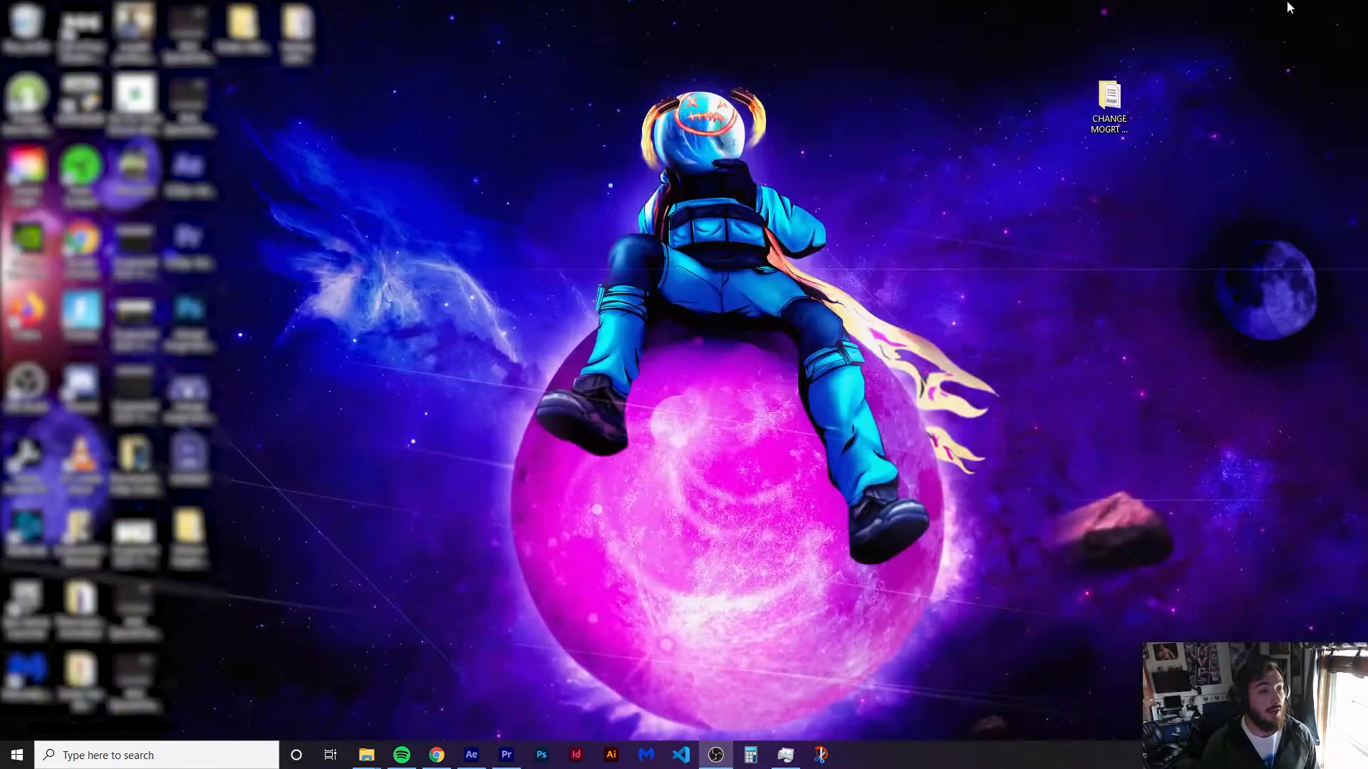
Open Title 033.mogrt as an After Effects project, extracting it into a Title 033 folder.
{"action": "left_click", "coordinate": [470, 755]}
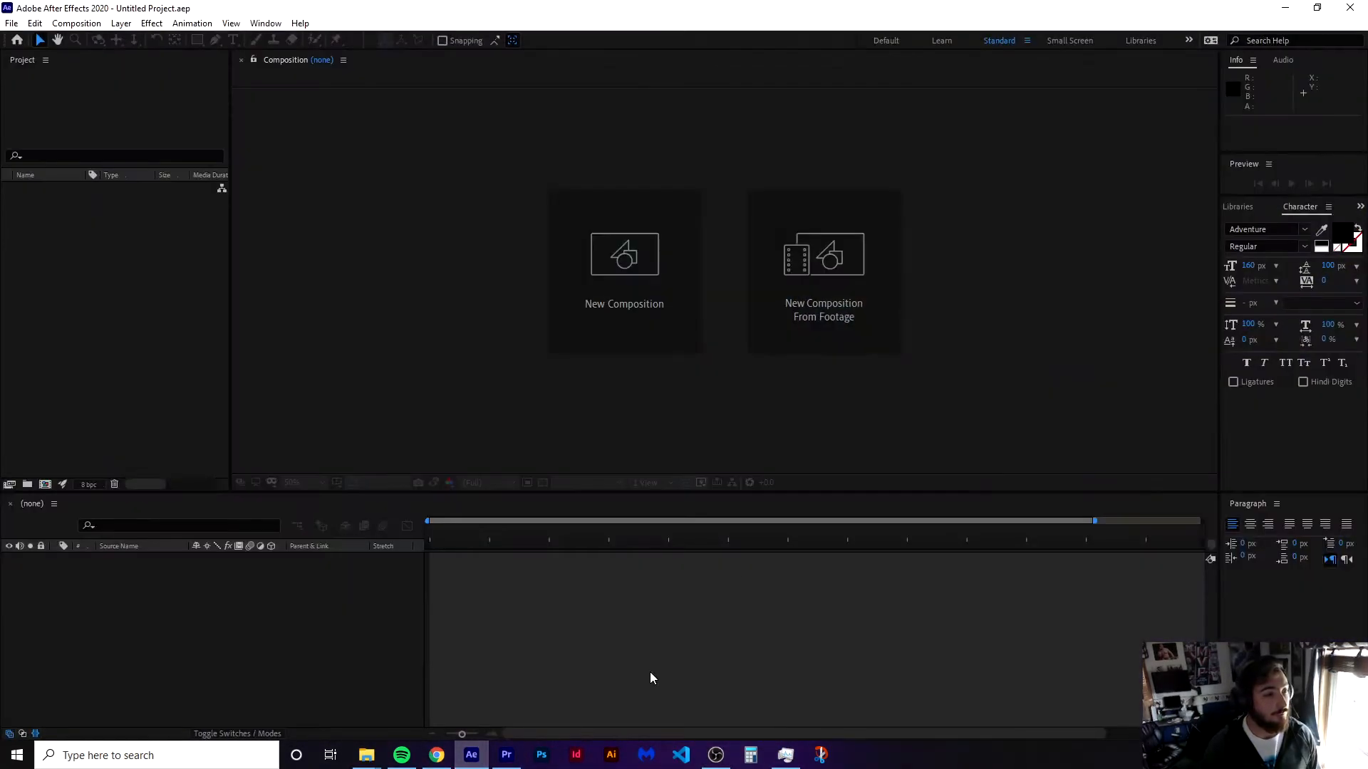
{"action": "left_click", "coordinate": [23, 23]}
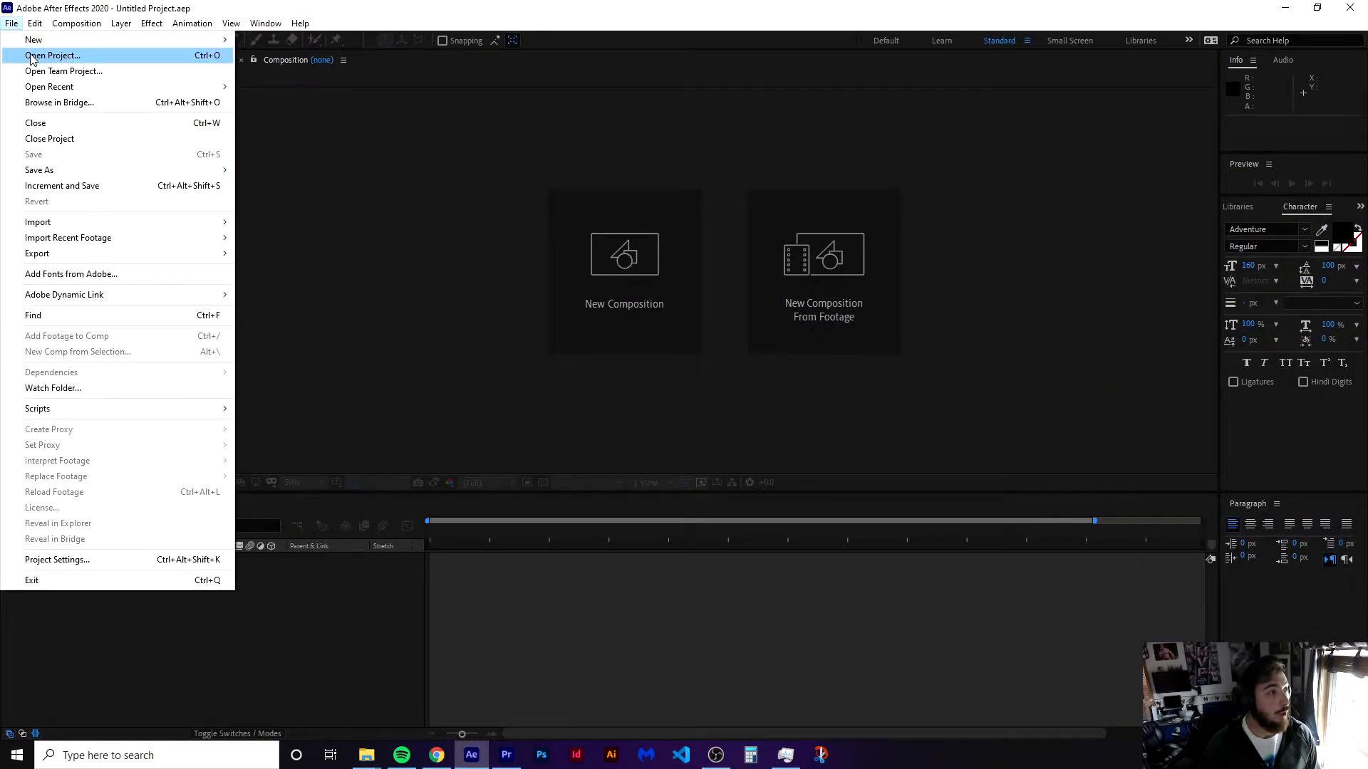
{"action": "left_click", "coordinate": [31, 44]}
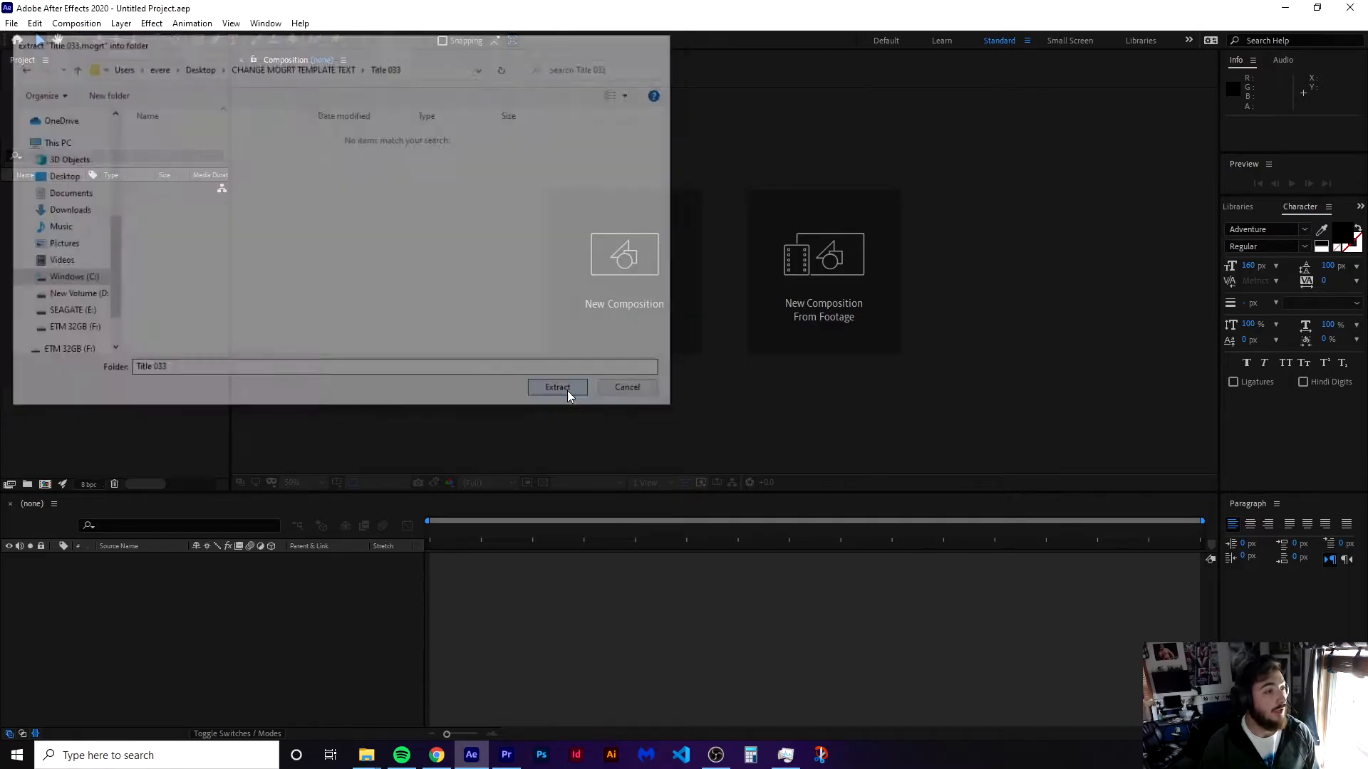
{"action": "left_click", "coordinate": [557, 387]}
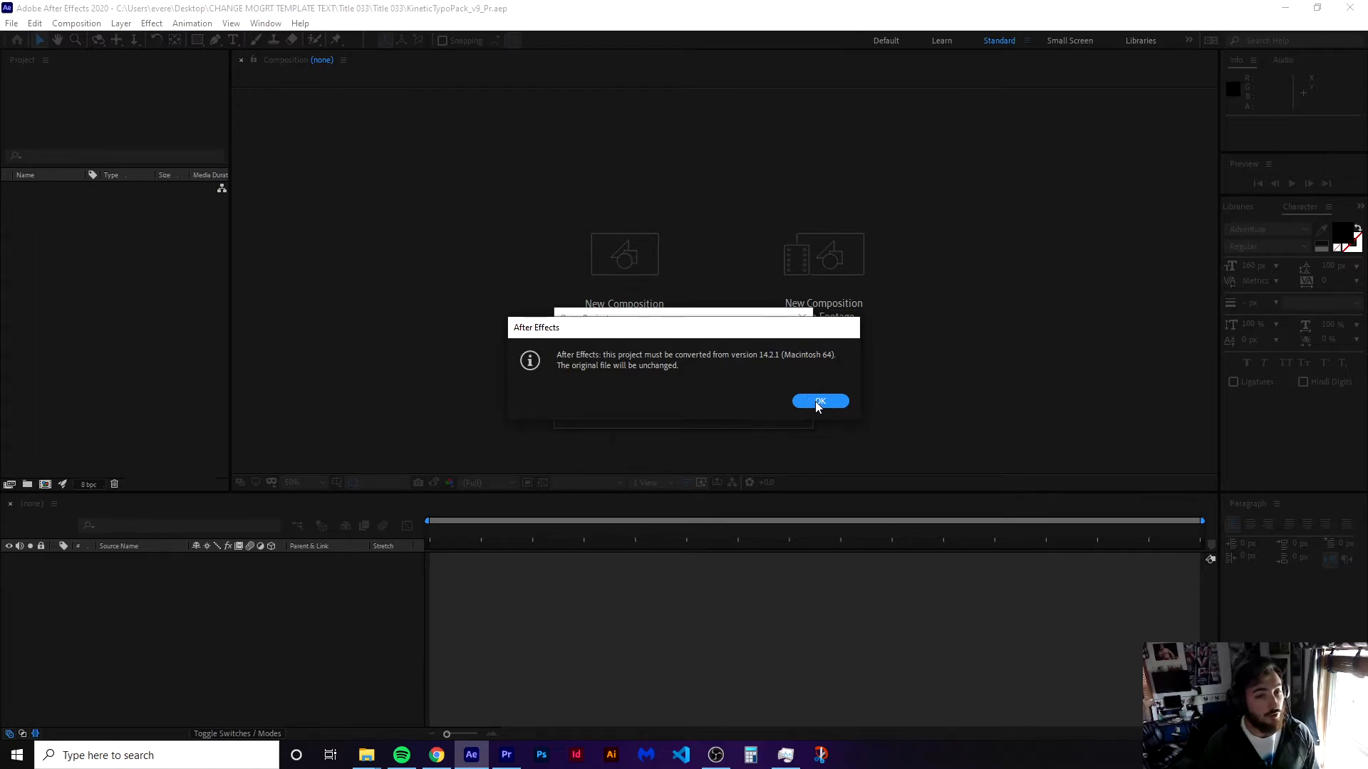
Accept the version conversion and COCOGOOSE warning, then reveal 33_ANI inside 1_KINETIC.
{"action": "left_click", "coordinate": [819, 402]}
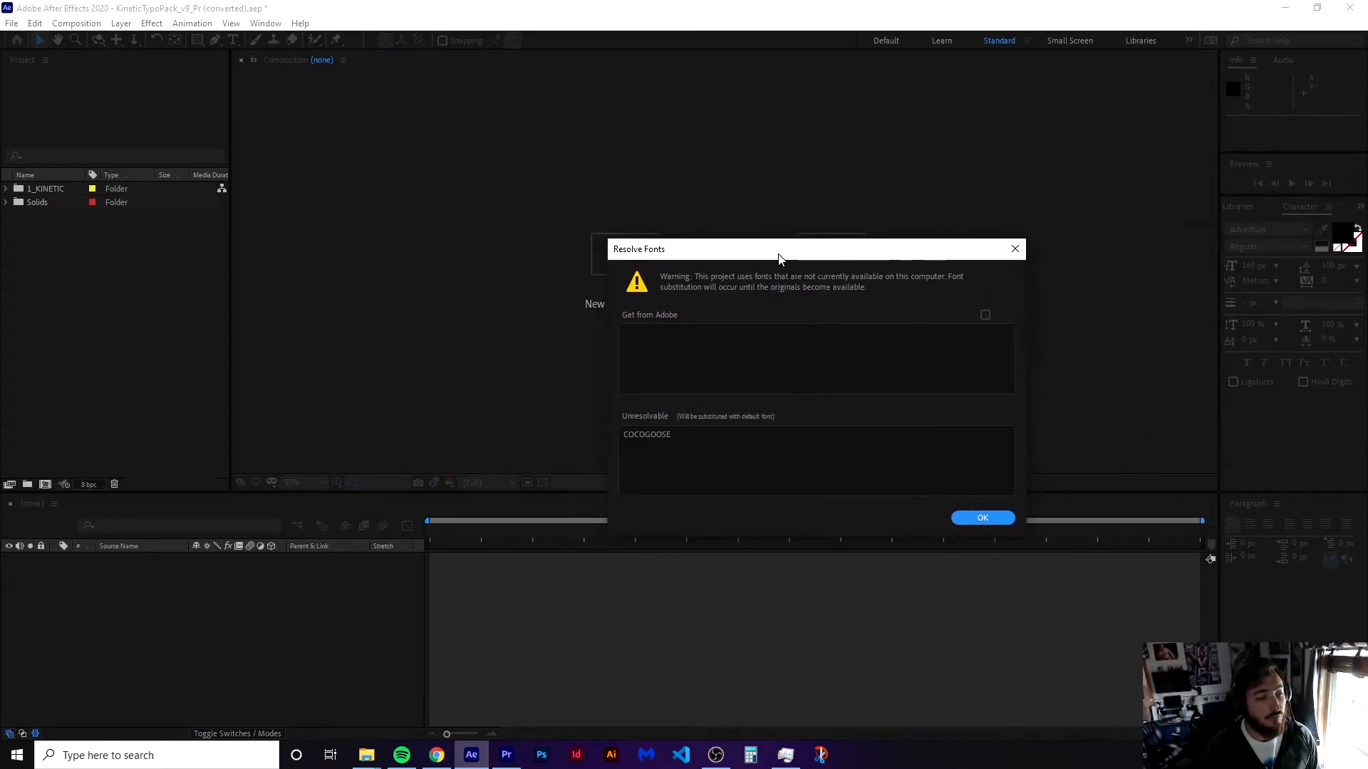
{"action": "left_click", "coordinate": [983, 519]}
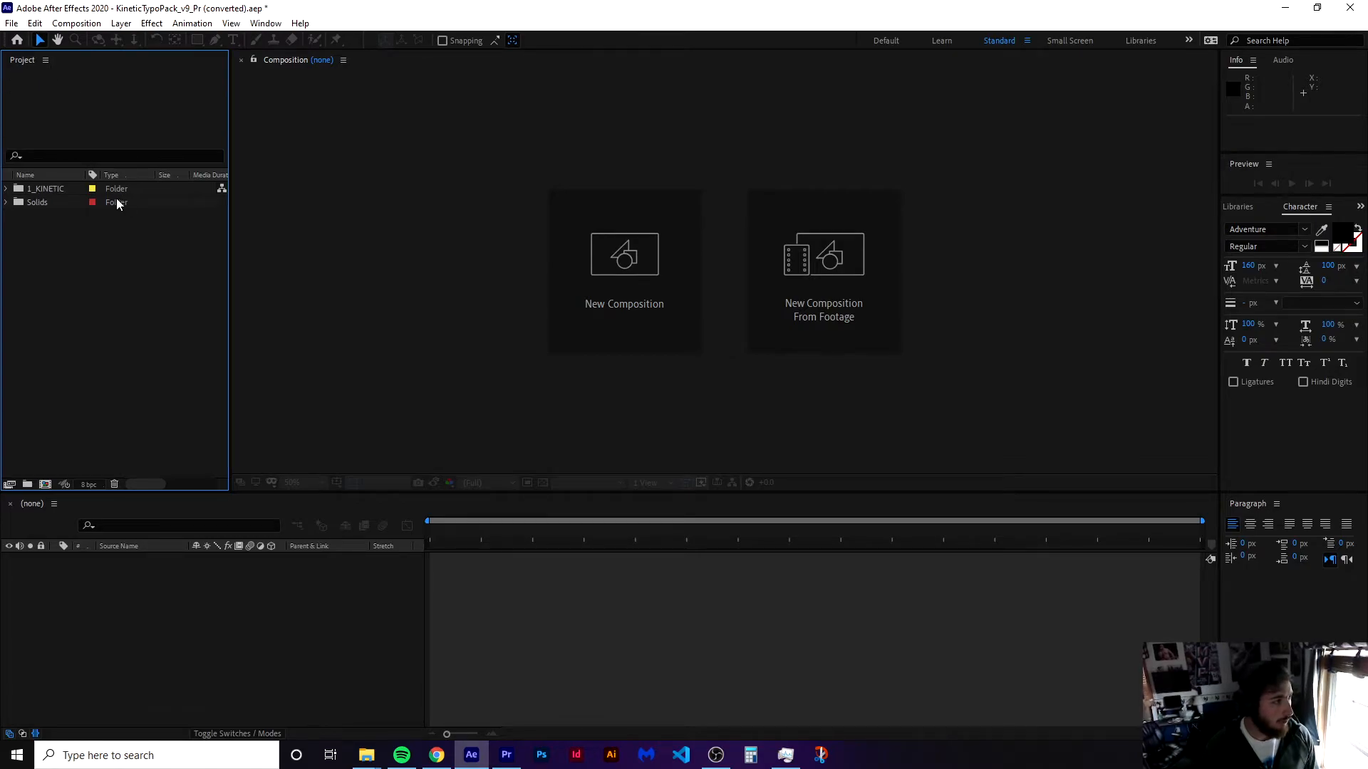
{"action": "left_click", "coordinate": [9, 188]}
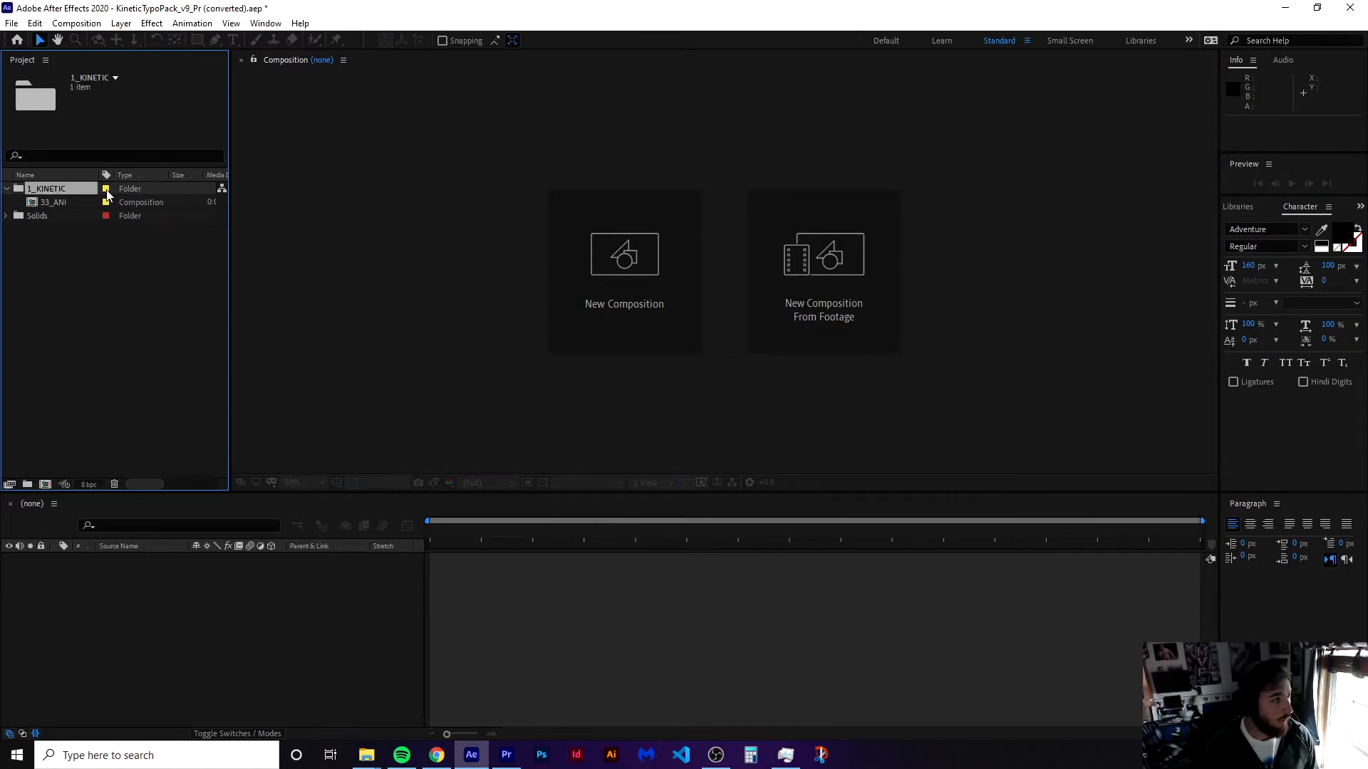
Open 33_ANI and set the TWO text layer to the Adventure font.
{"action": "left_click", "coordinate": [44, 203]}
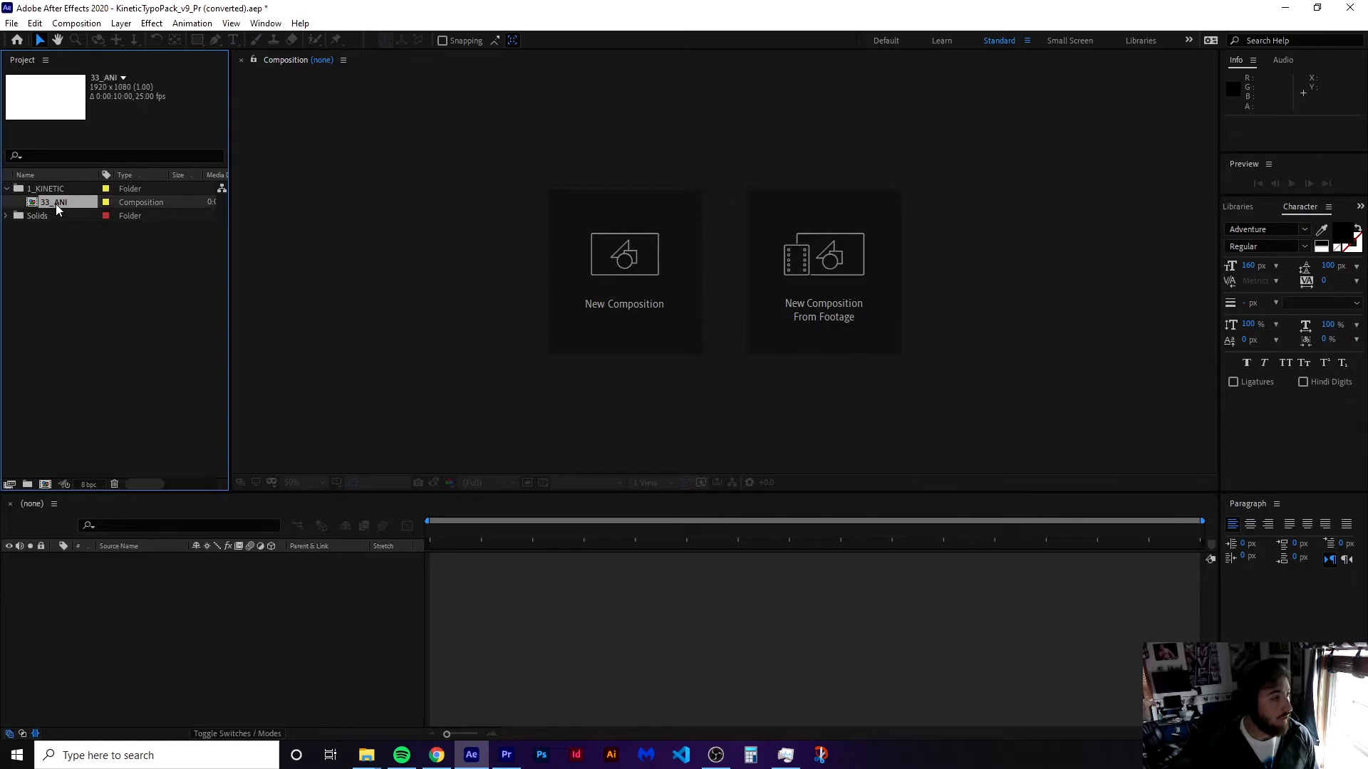
{"action": "double_click", "coordinate": [54, 202]}
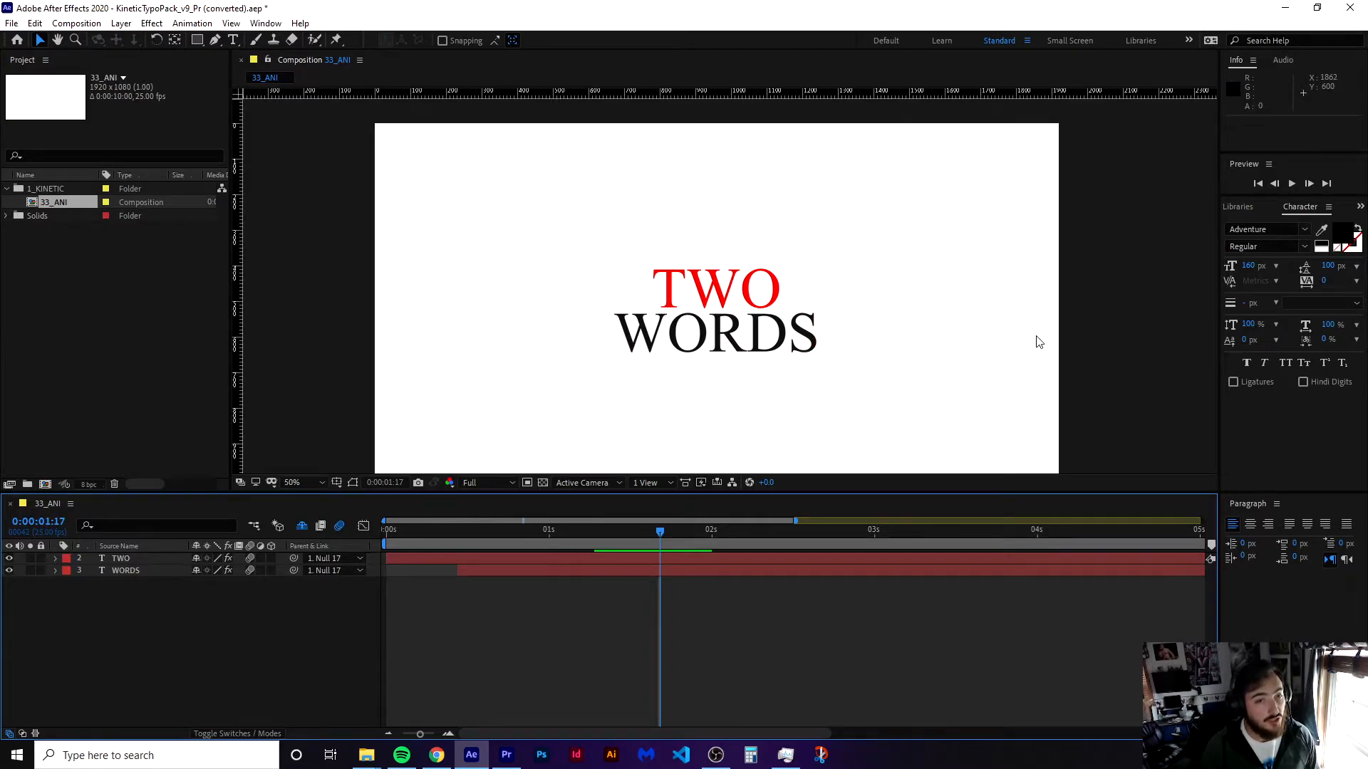
{"action": "left_click", "coordinate": [715, 336]}
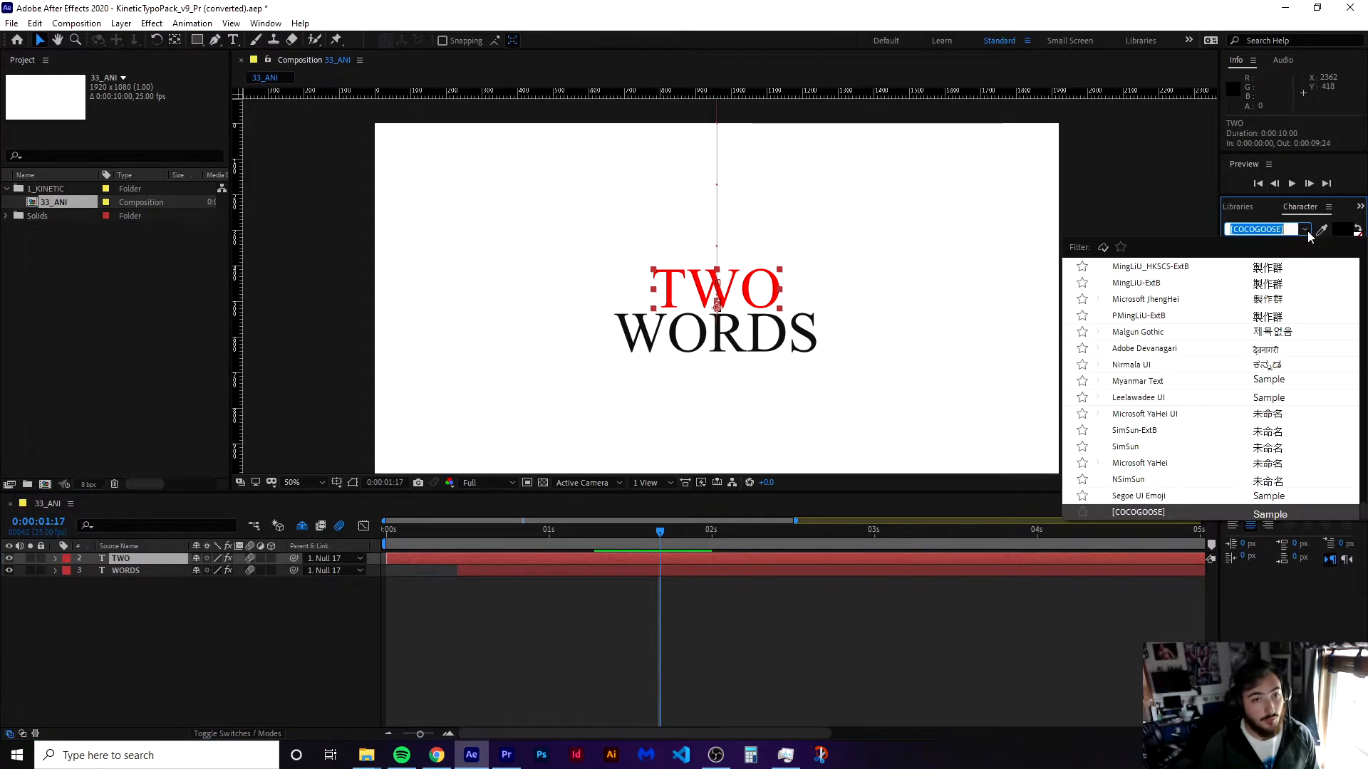
{"action": "type", "text": "adven"}
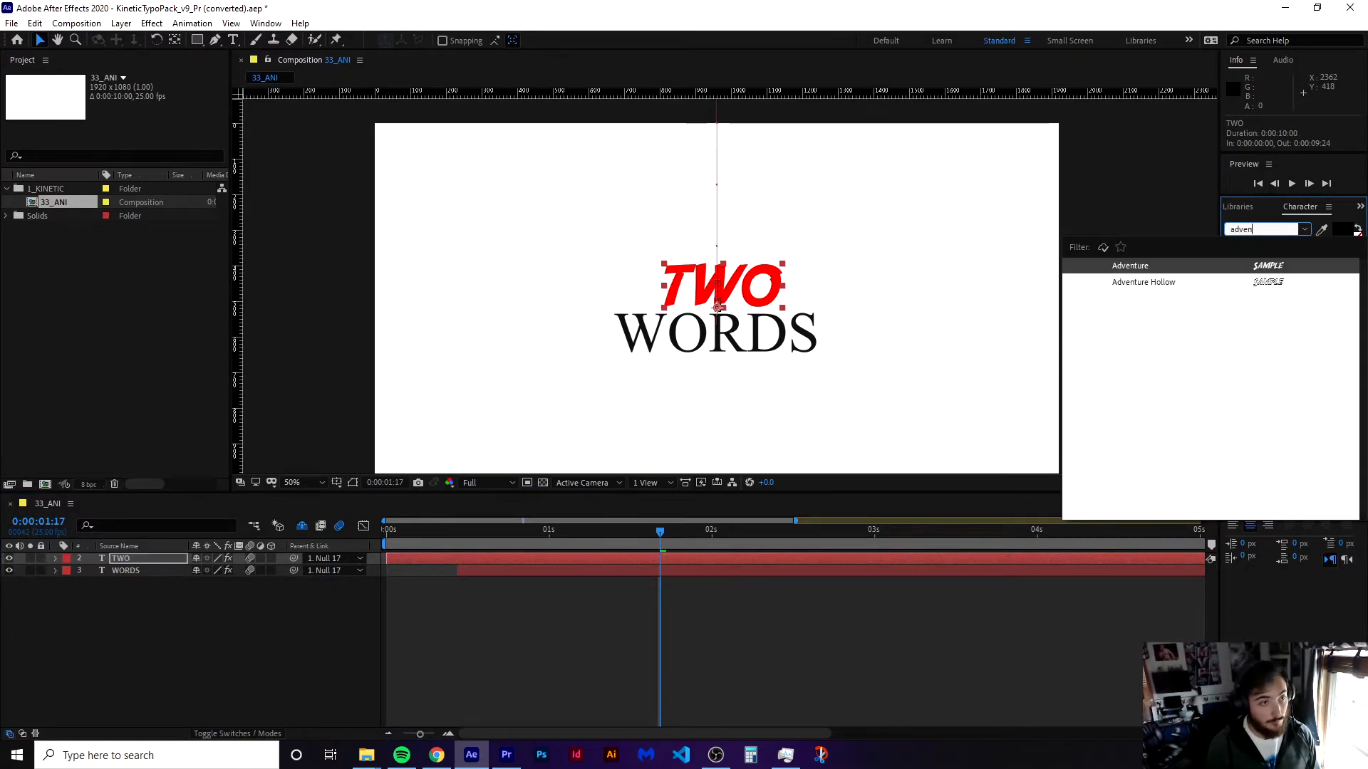
{"action": "left_click", "coordinate": [1130, 265]}
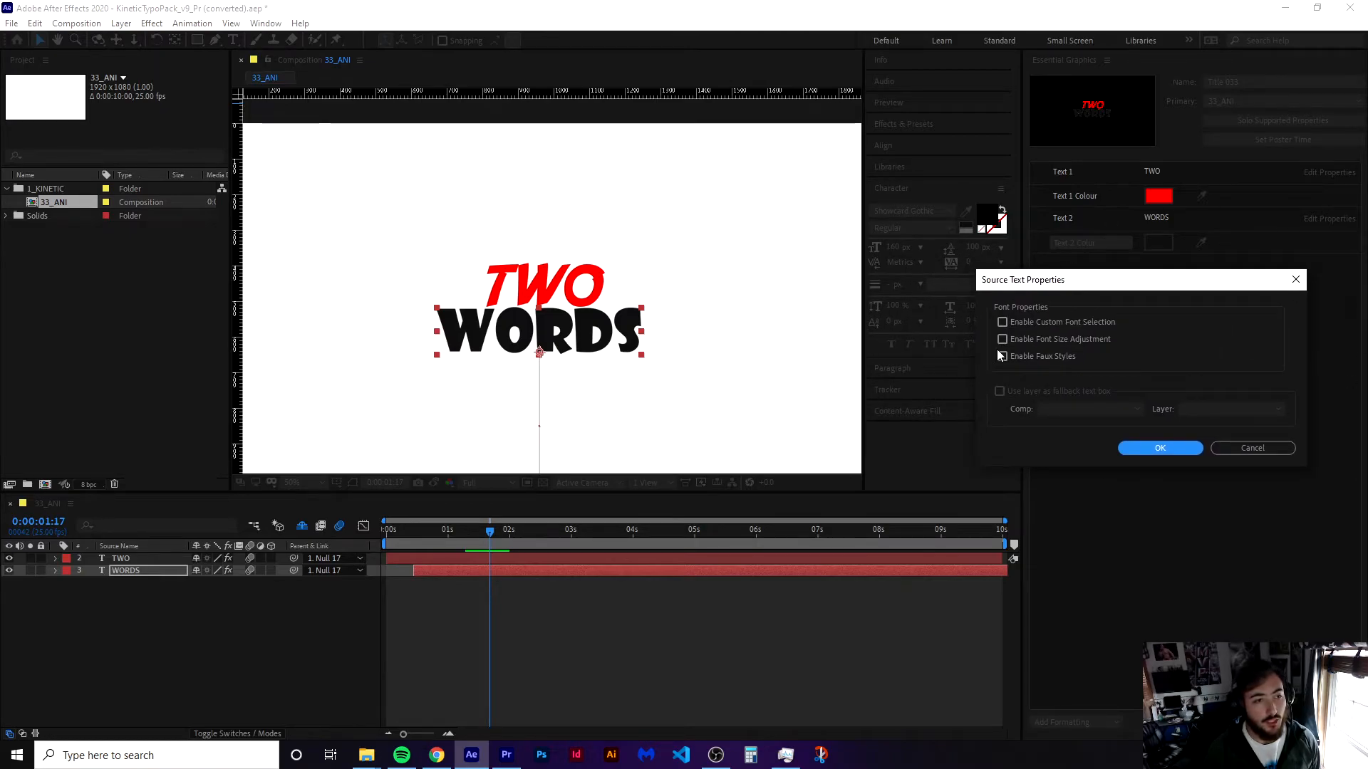
Enable Custom Font Selection and Font Size Adjustment on both editable text properties.
{"action": "left_click", "coordinate": [1001, 322]}
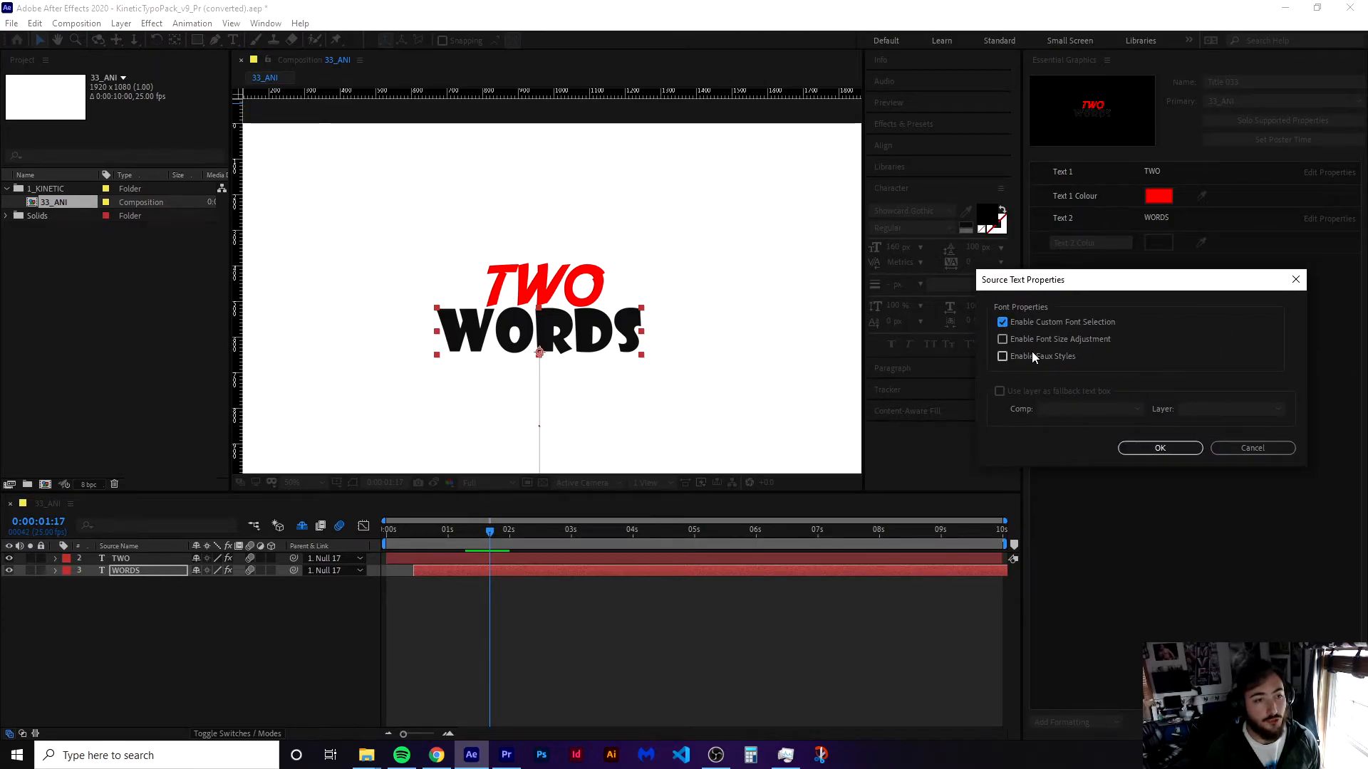
{"action": "left_click", "coordinate": [1002, 339]}
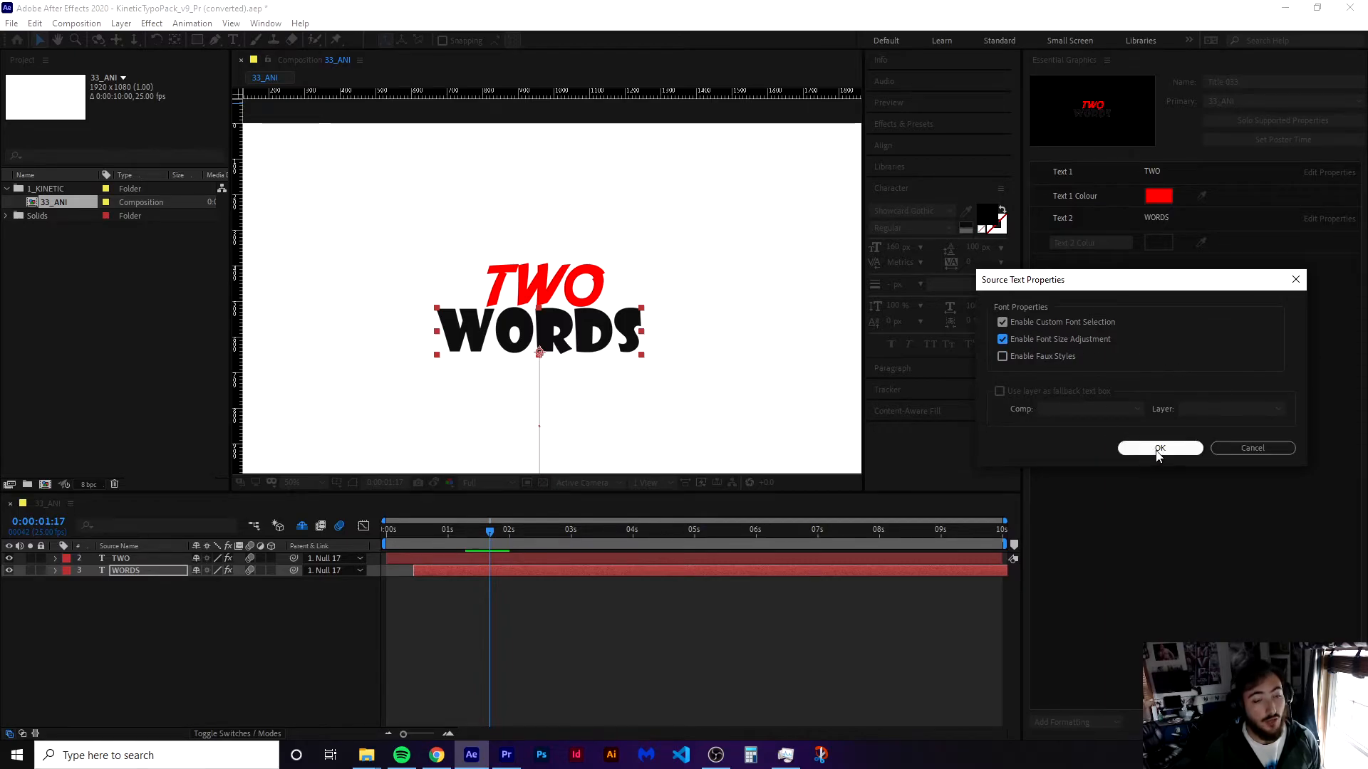
{"action": "left_click", "coordinate": [1160, 447]}
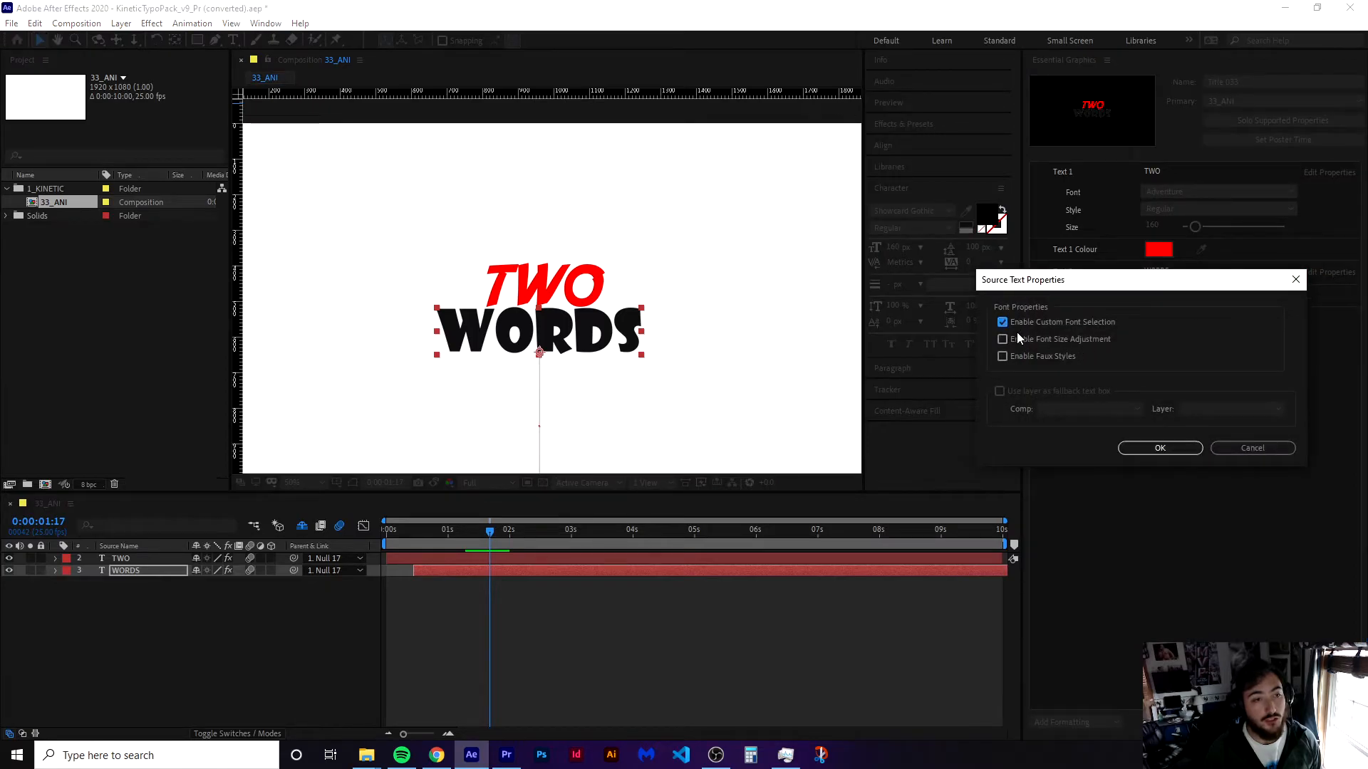
{"action": "left_click", "coordinate": [1160, 448]}
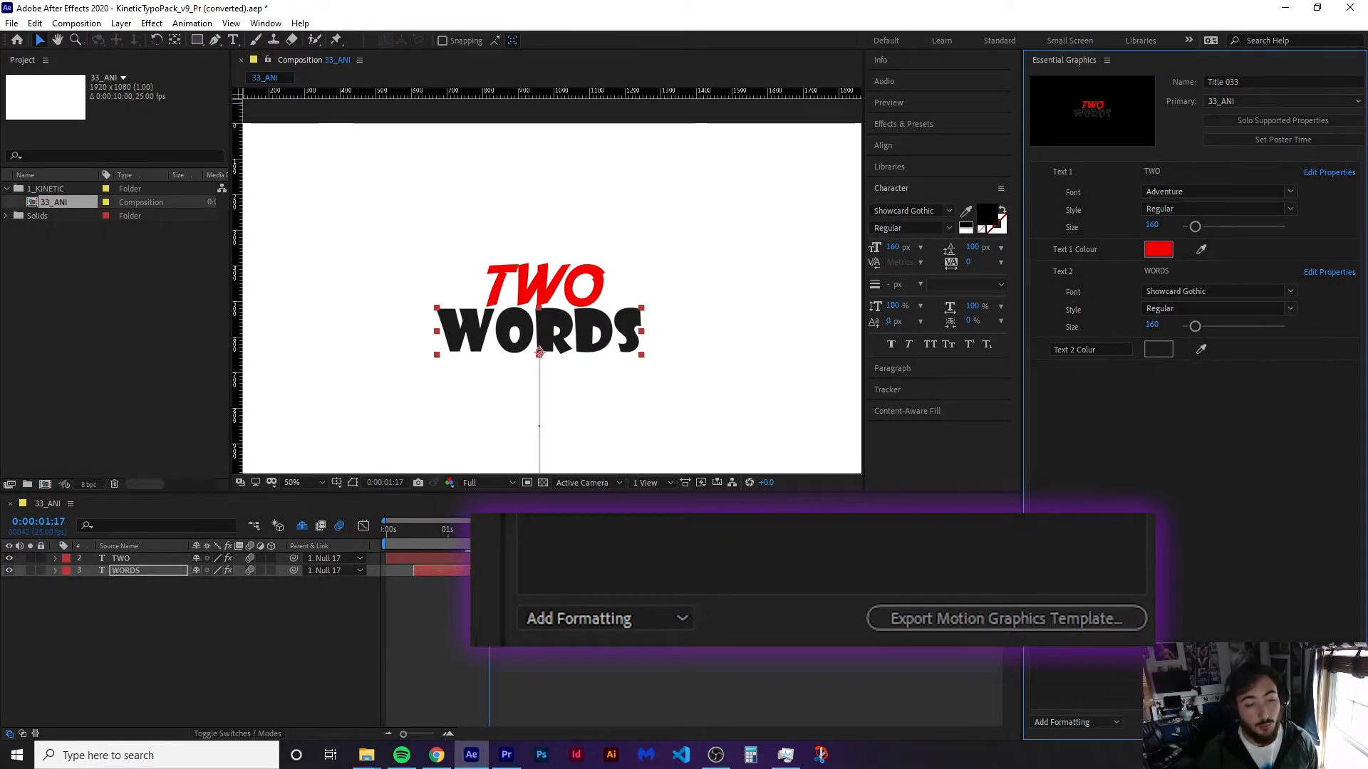
Save the project and name the exported template file 'Title 033_edited'.
{"action": "left_click", "coordinate": [1006, 618]}
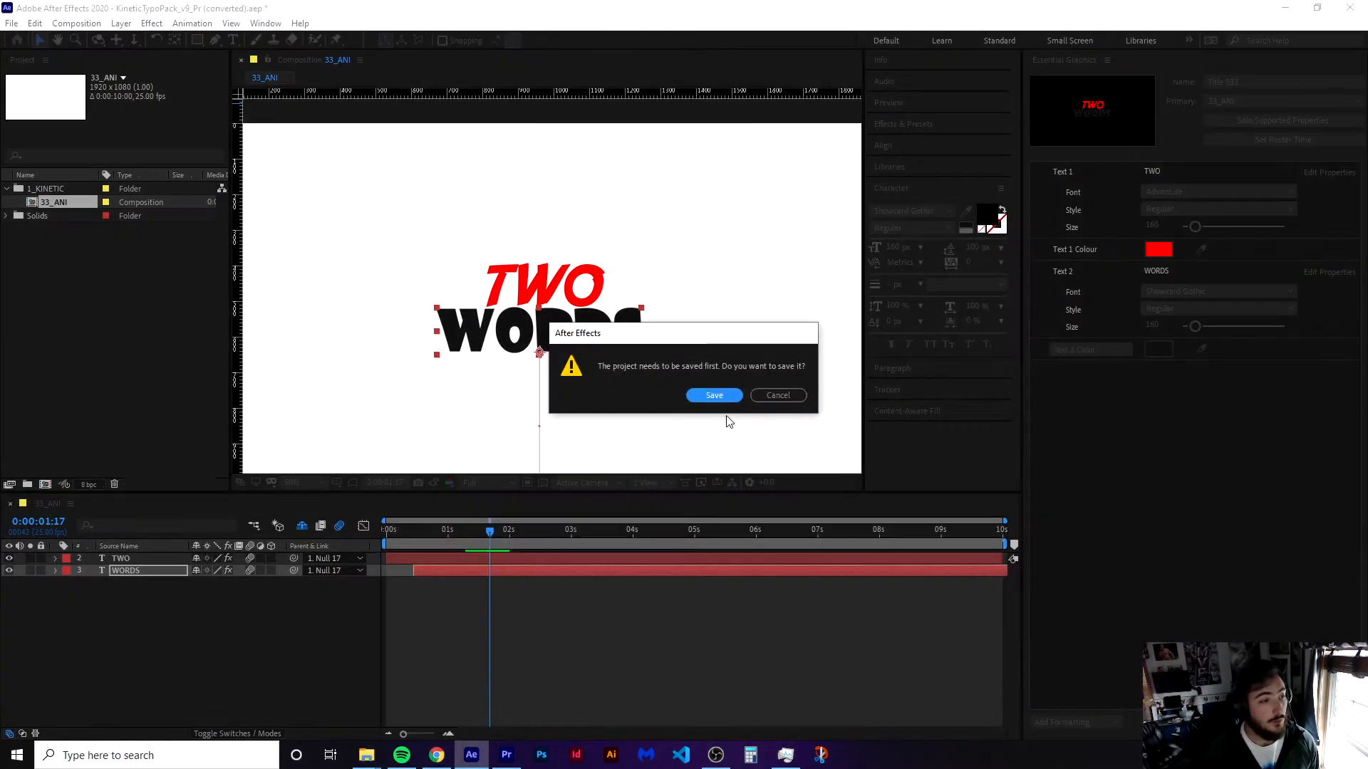
{"action": "left_click", "coordinate": [778, 396]}
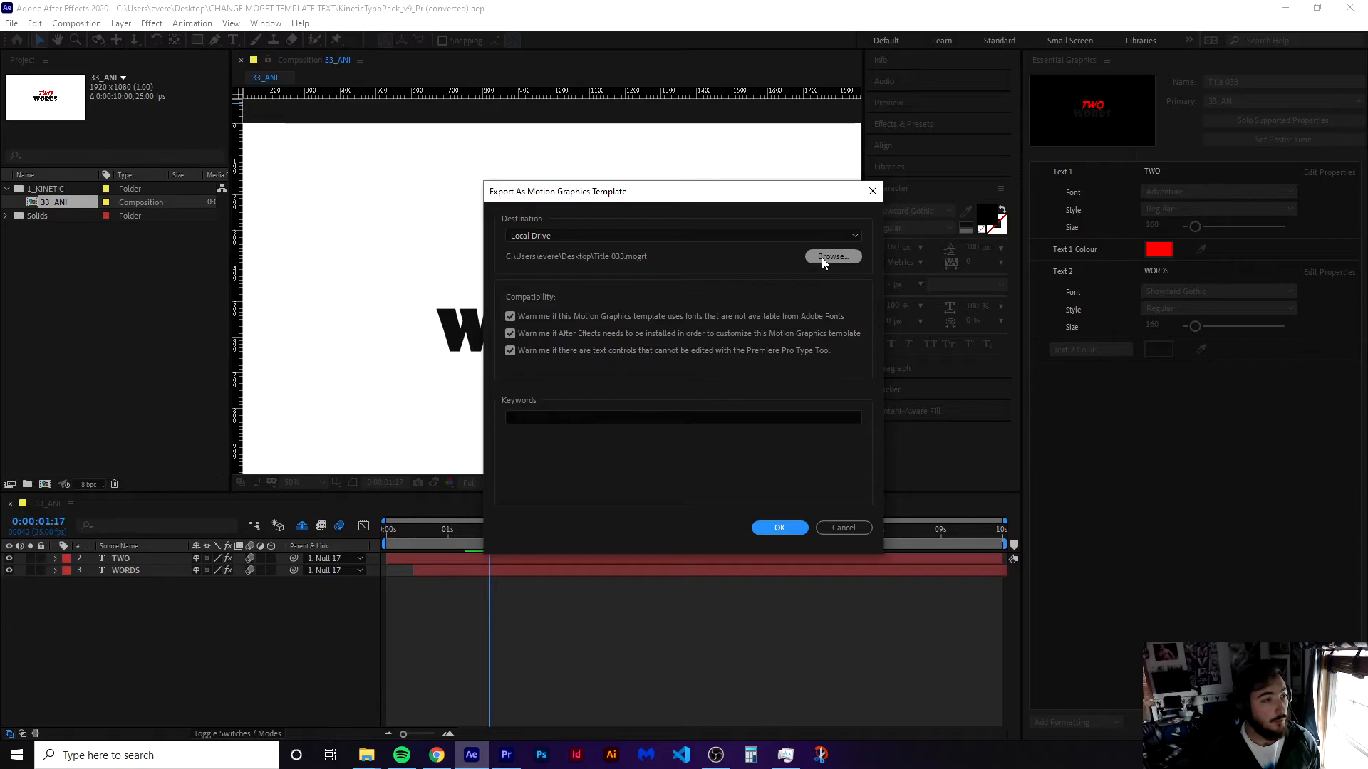
{"action": "left_click", "coordinate": [832, 256]}
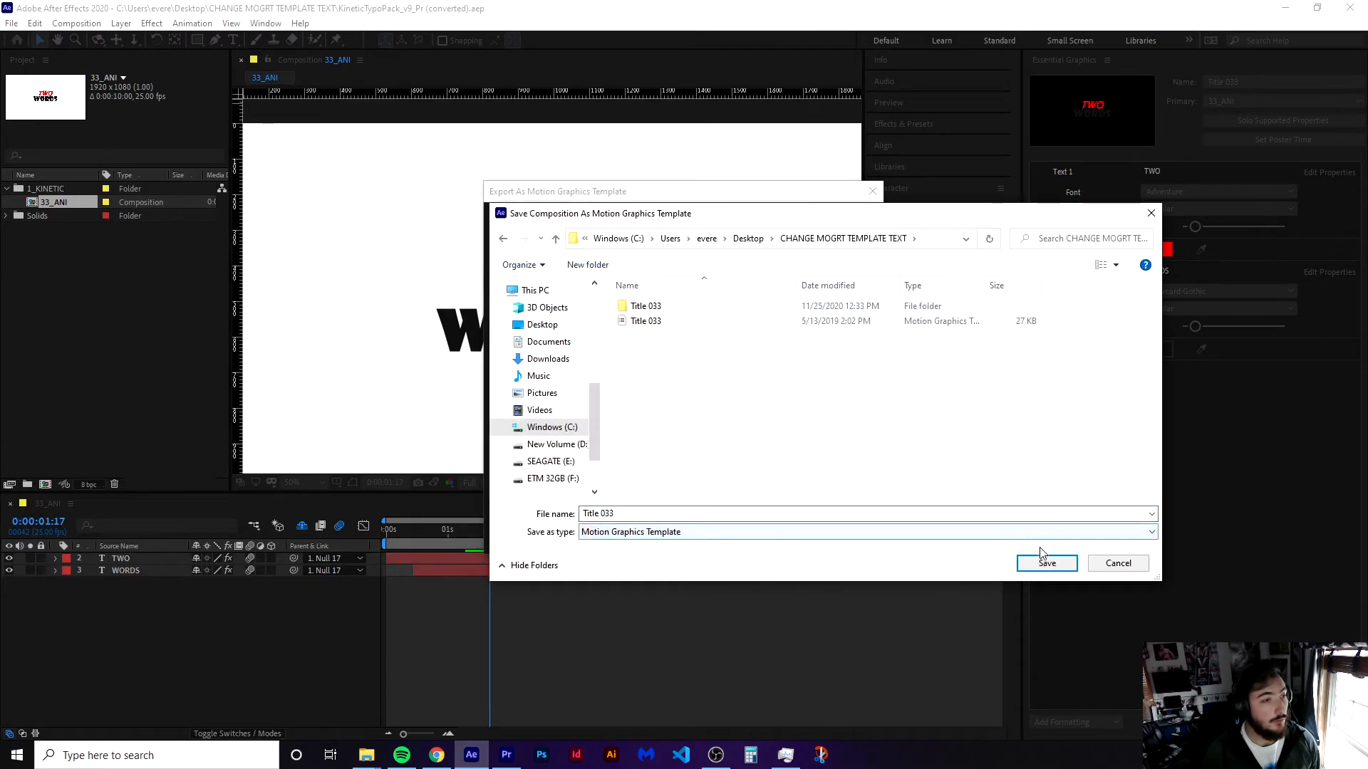
{"action": "left_click", "coordinate": [872, 513]}
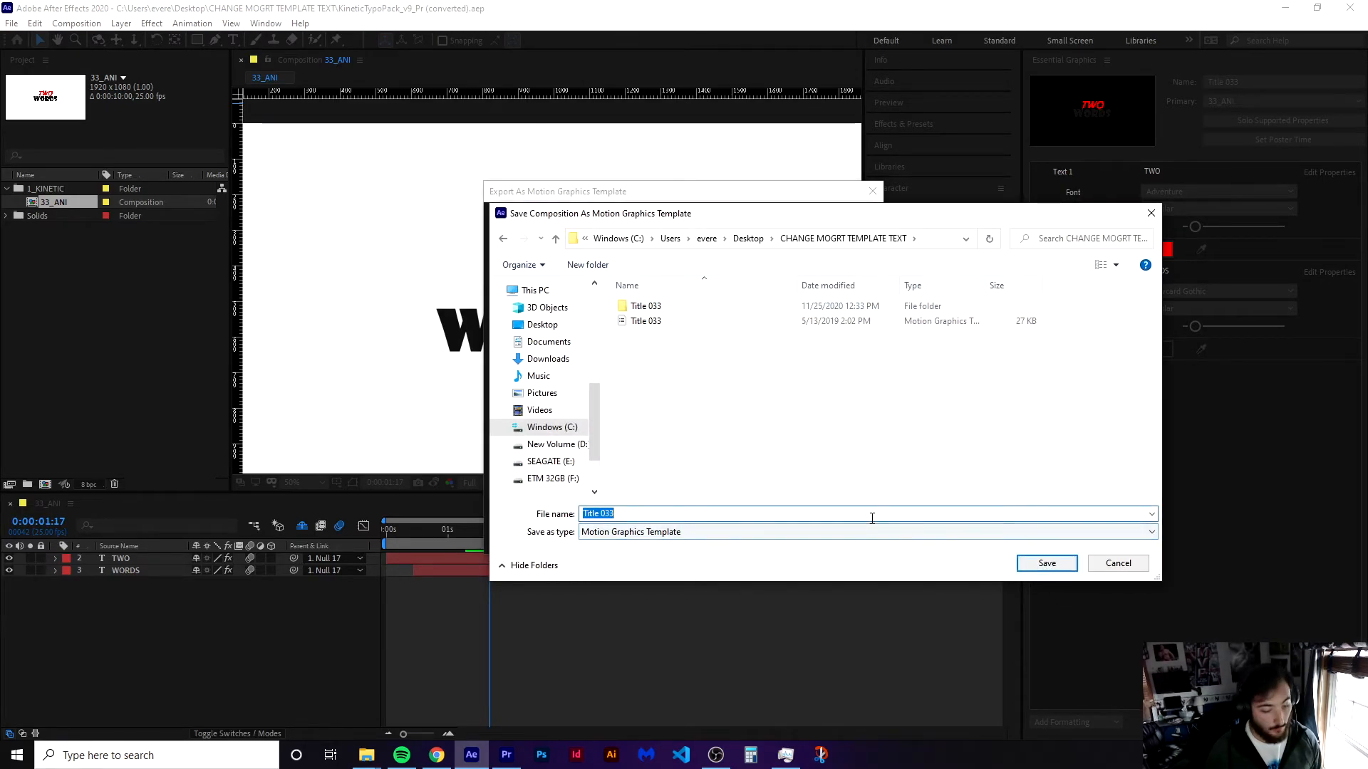
{"action": "type", "text": "Title 033_edited"}
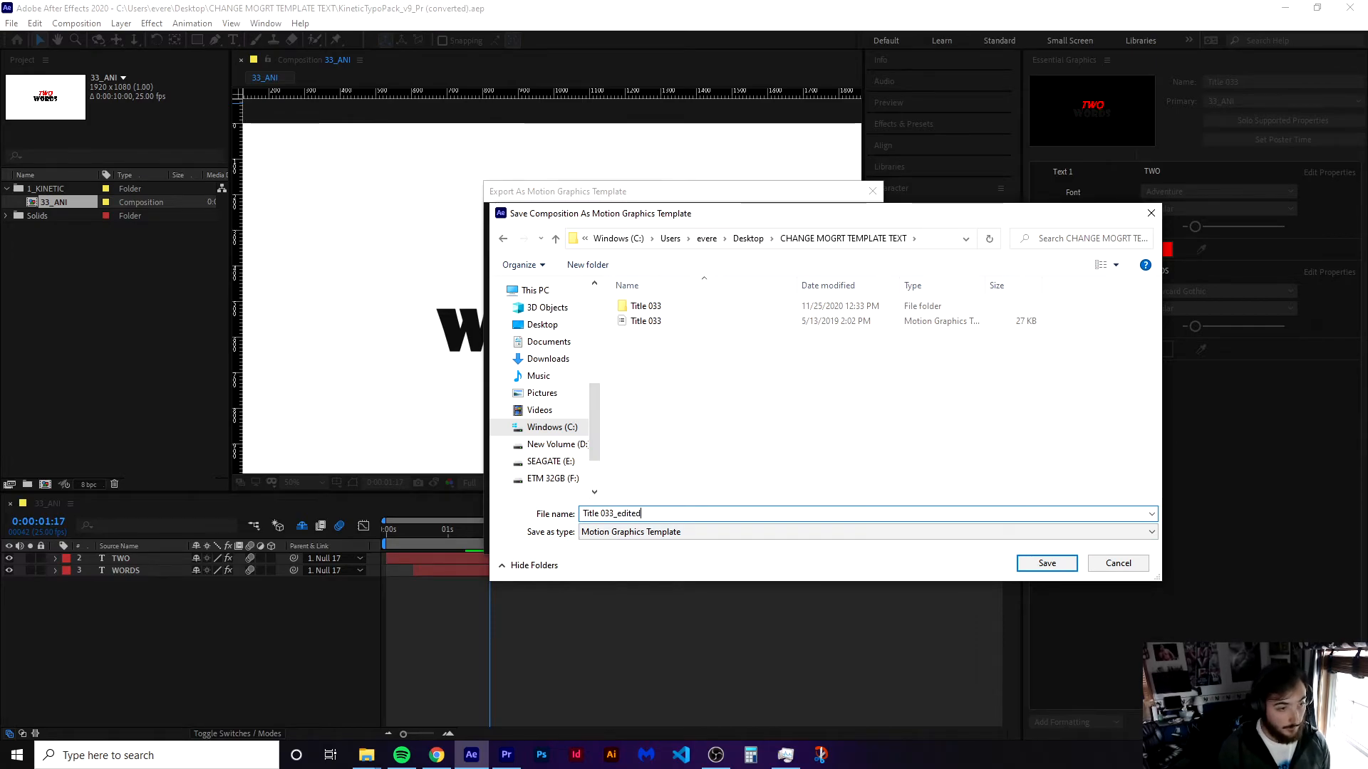
{"action": "left_click", "coordinate": [1046, 564]}
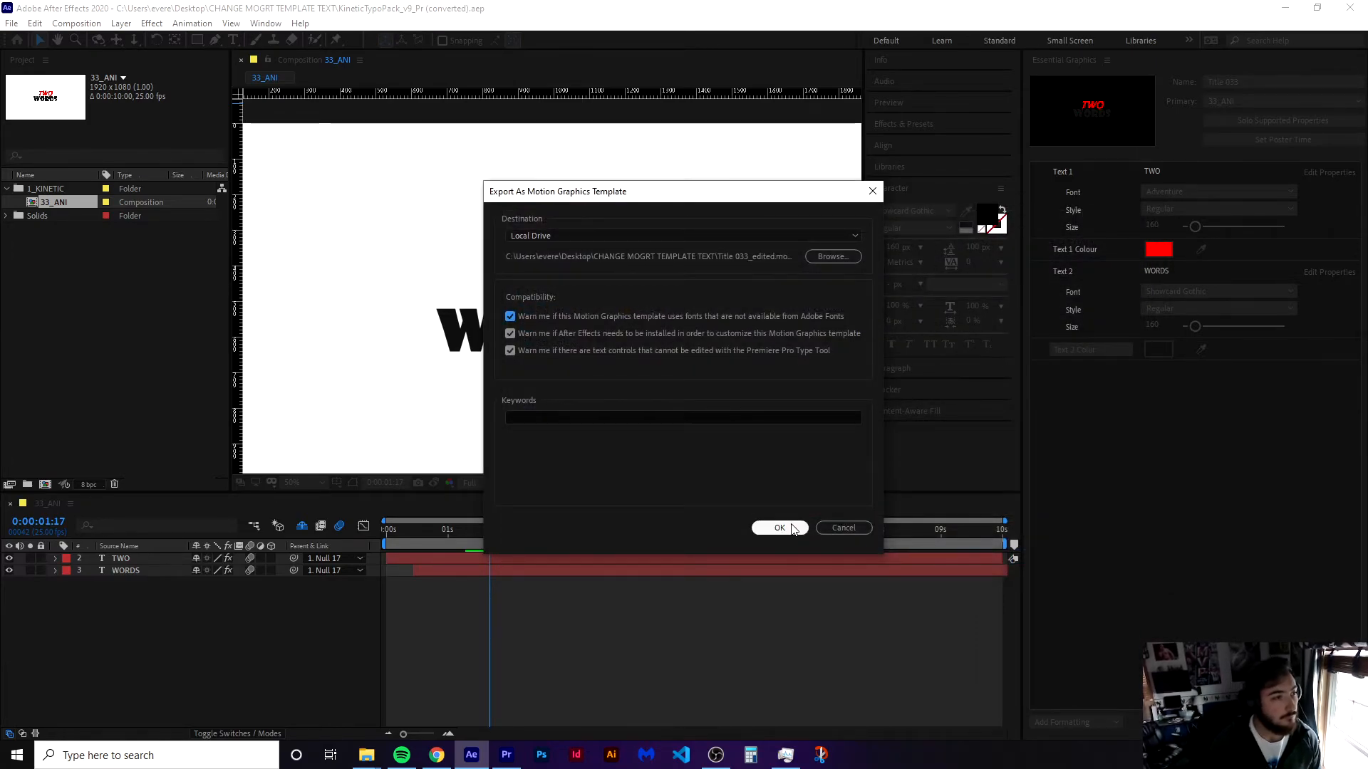
Run the template export, continuing past the unsynced font warning.
{"action": "left_click", "coordinate": [779, 527]}
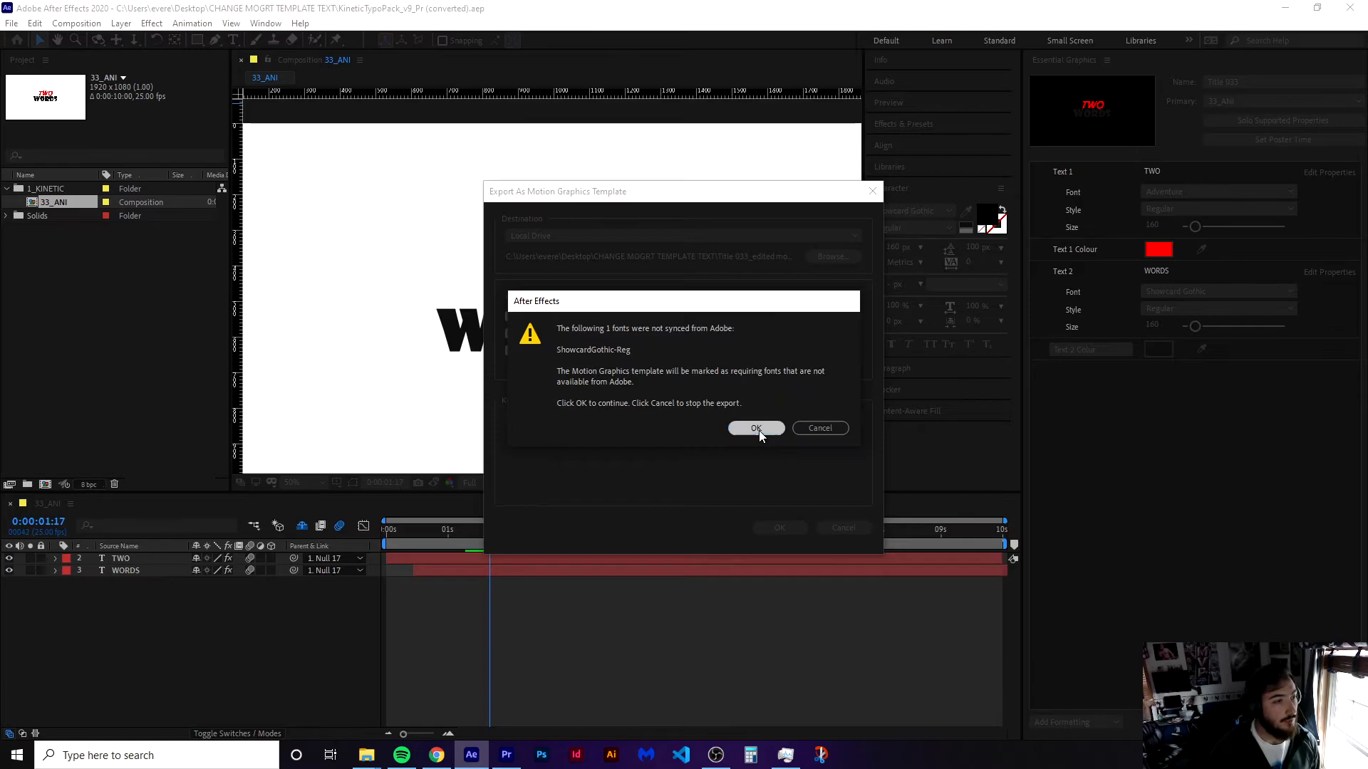
{"action": "left_click", "coordinate": [755, 428]}
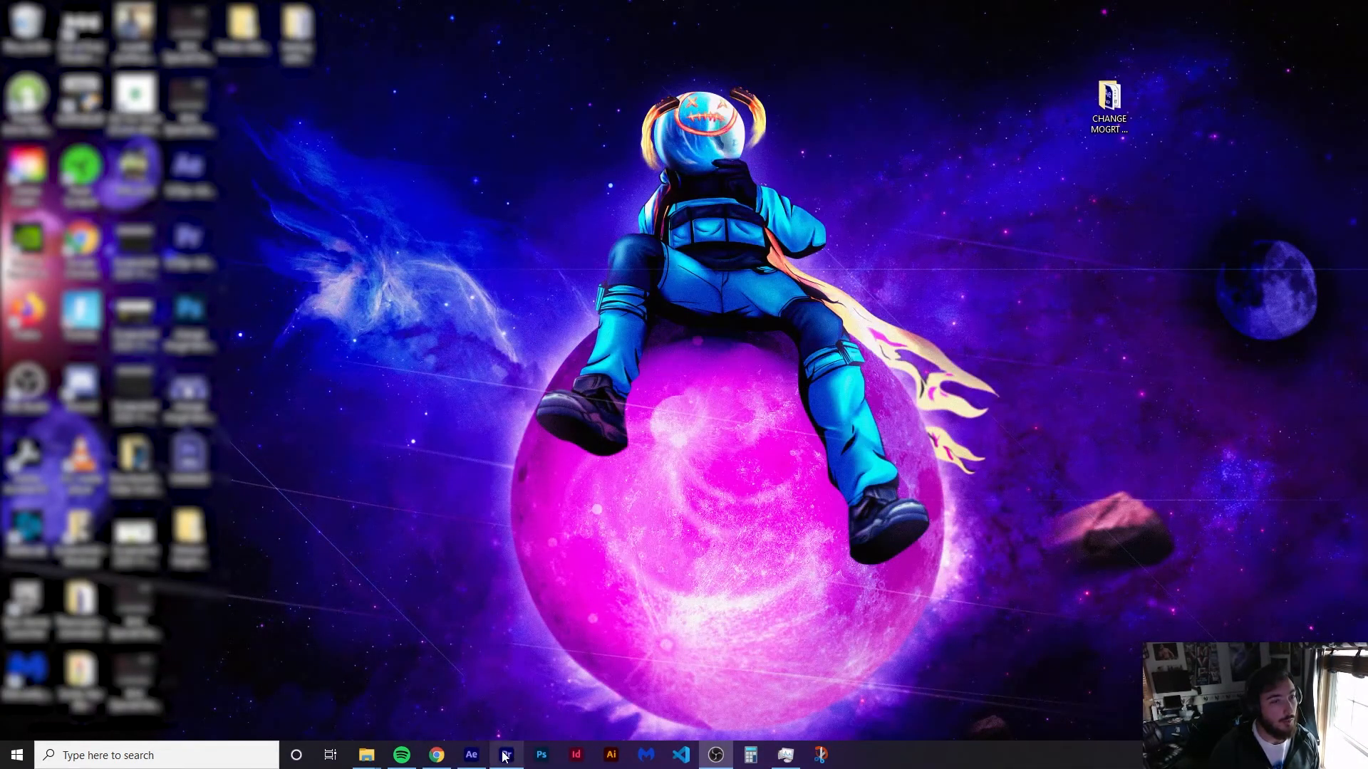
Return to Premiere Pro and bring the Title 033_edited .mogrt from Explorer onto the sequence.
{"action": "left_click", "coordinate": [506, 755]}
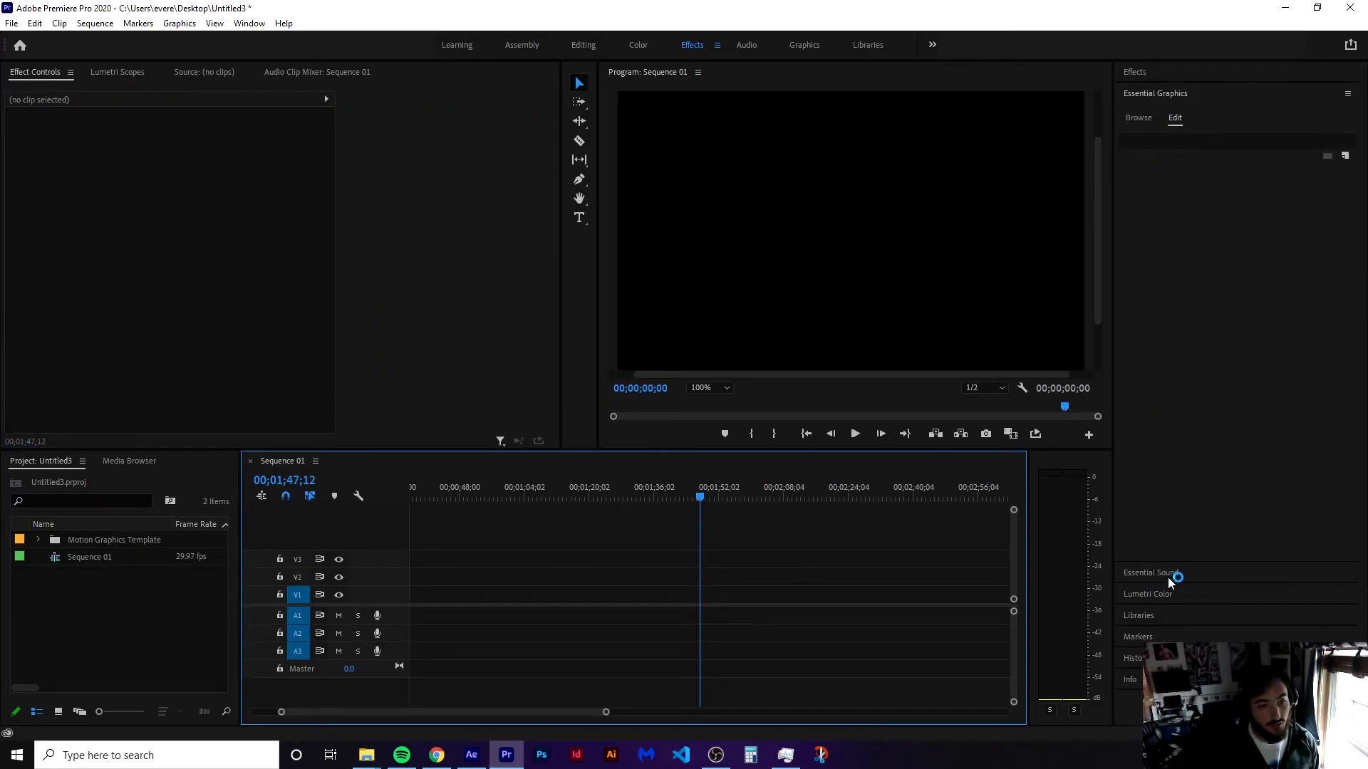
{"action": "right_click", "coordinate": [1233, 367]}
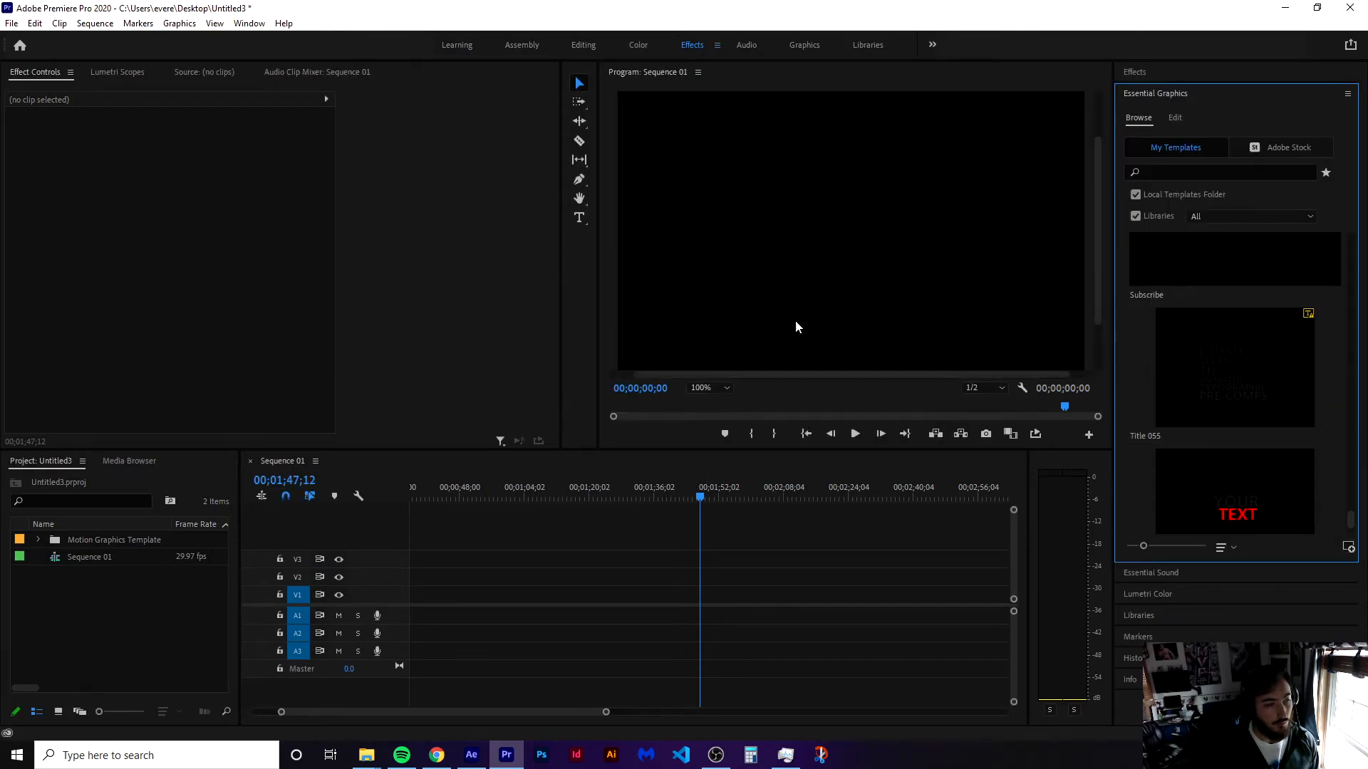
{"action": "left_click", "coordinate": [365, 755]}
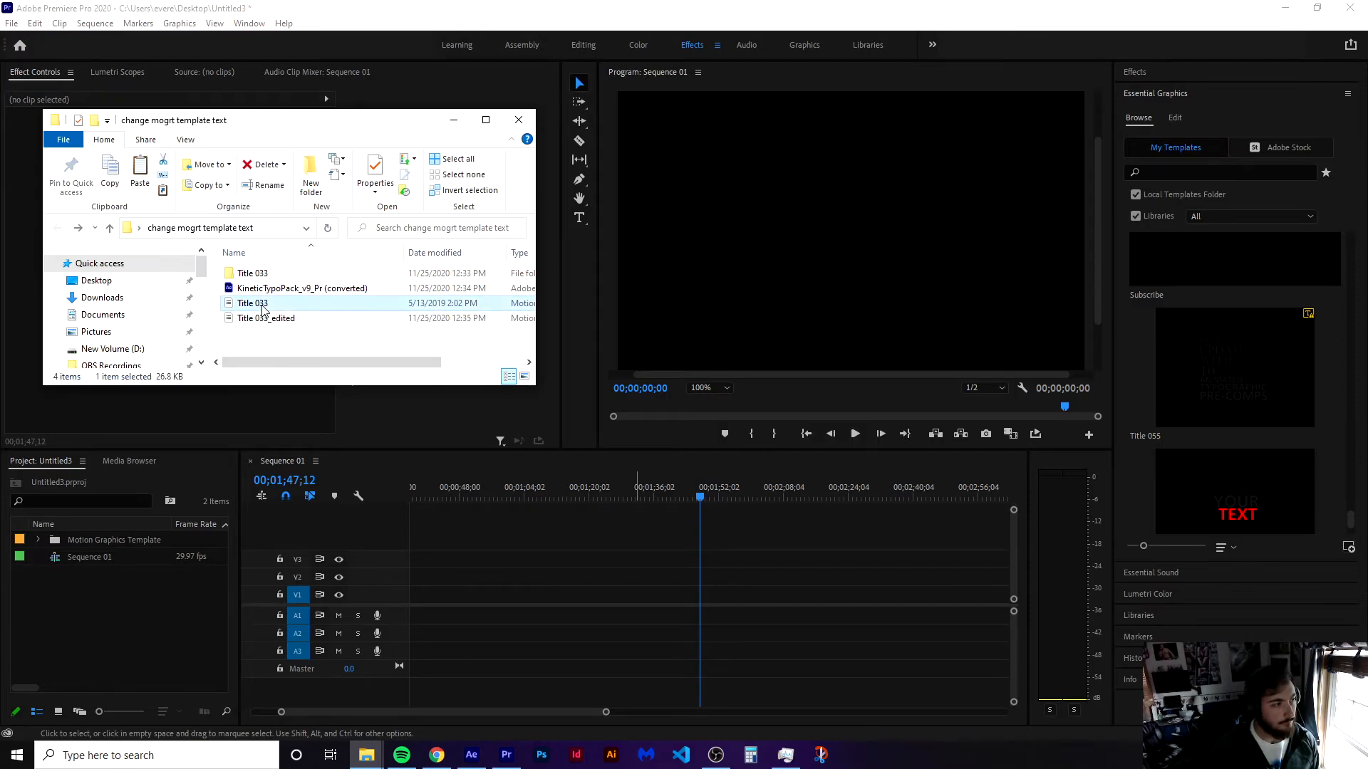
{"action": "left_click", "coordinate": [265, 318]}
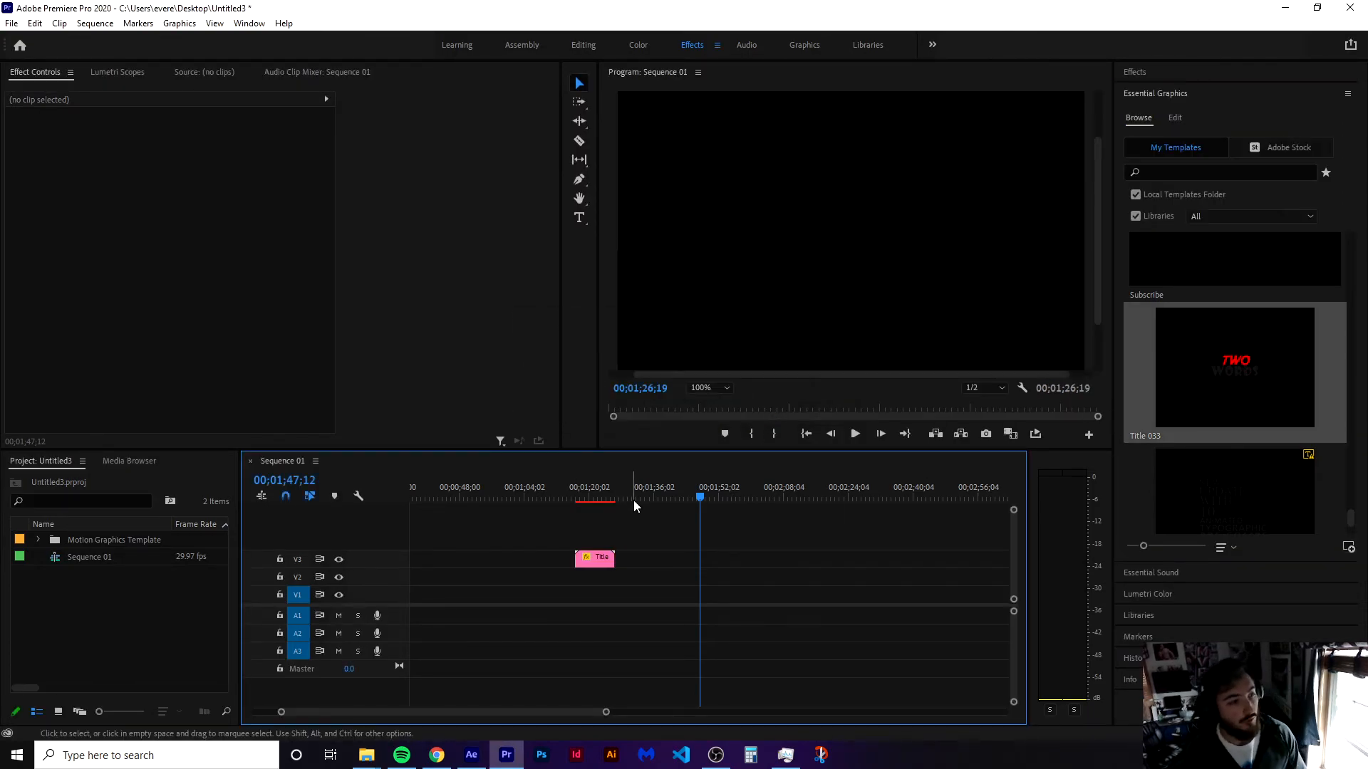
Set Text 1's font to Ancient in Essential Graphics and preview TWO in blackletter.
{"action": "left_click", "coordinate": [584, 499]}
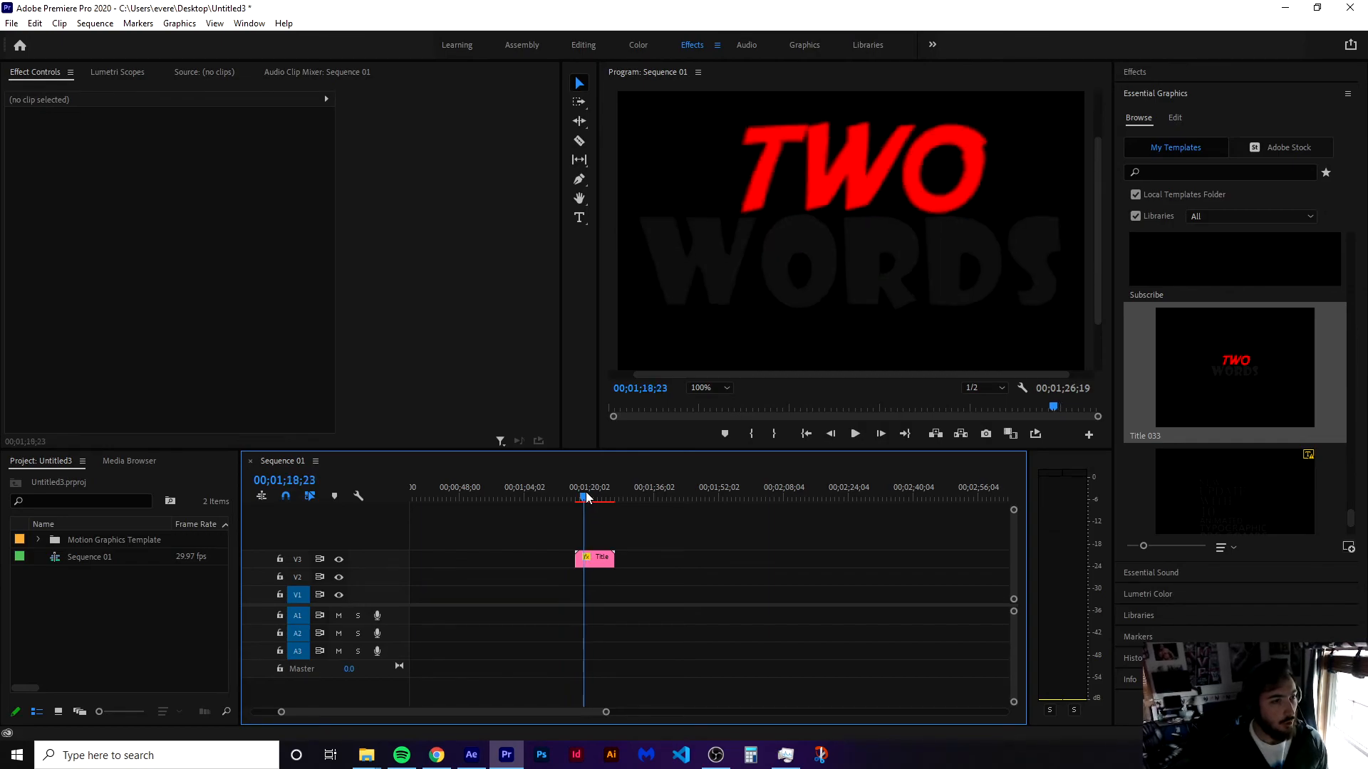
{"action": "left_click", "coordinate": [594, 559]}
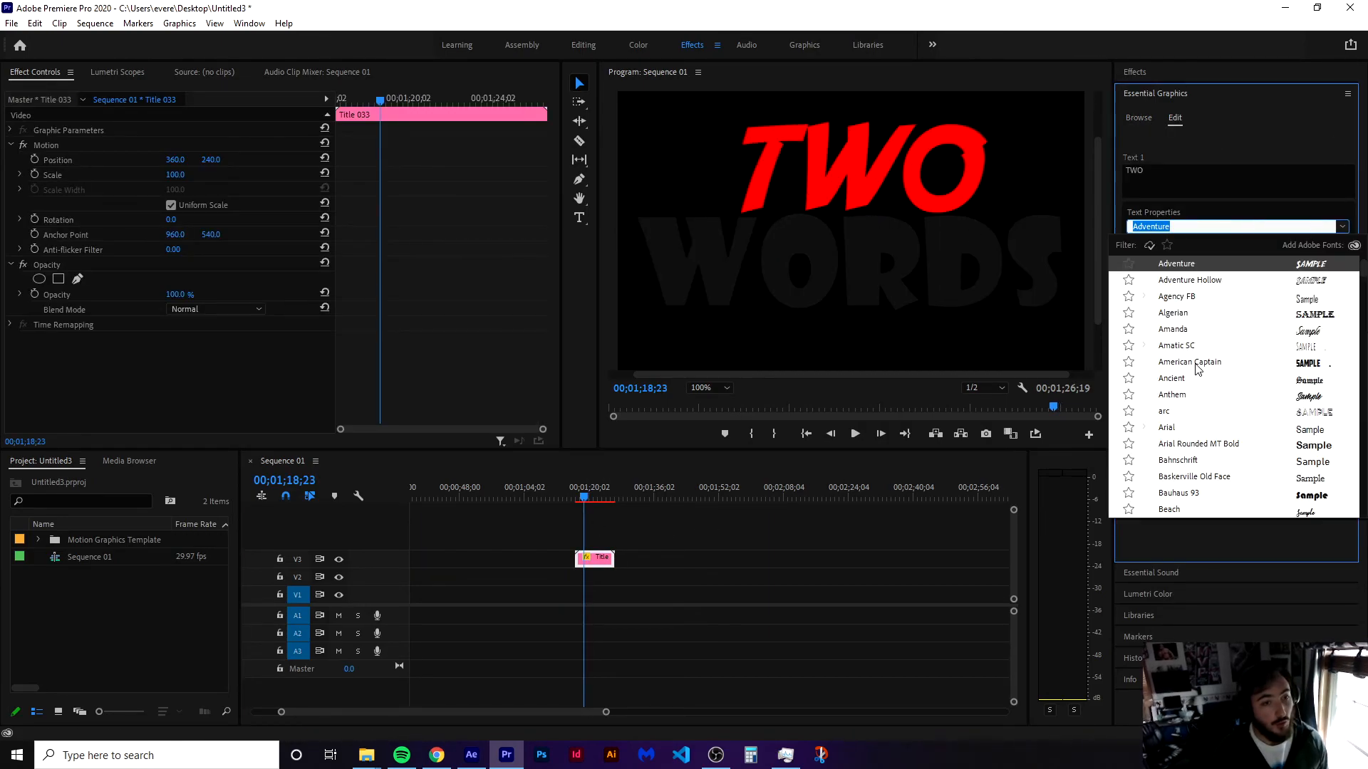
{"action": "left_click", "coordinate": [1171, 379]}
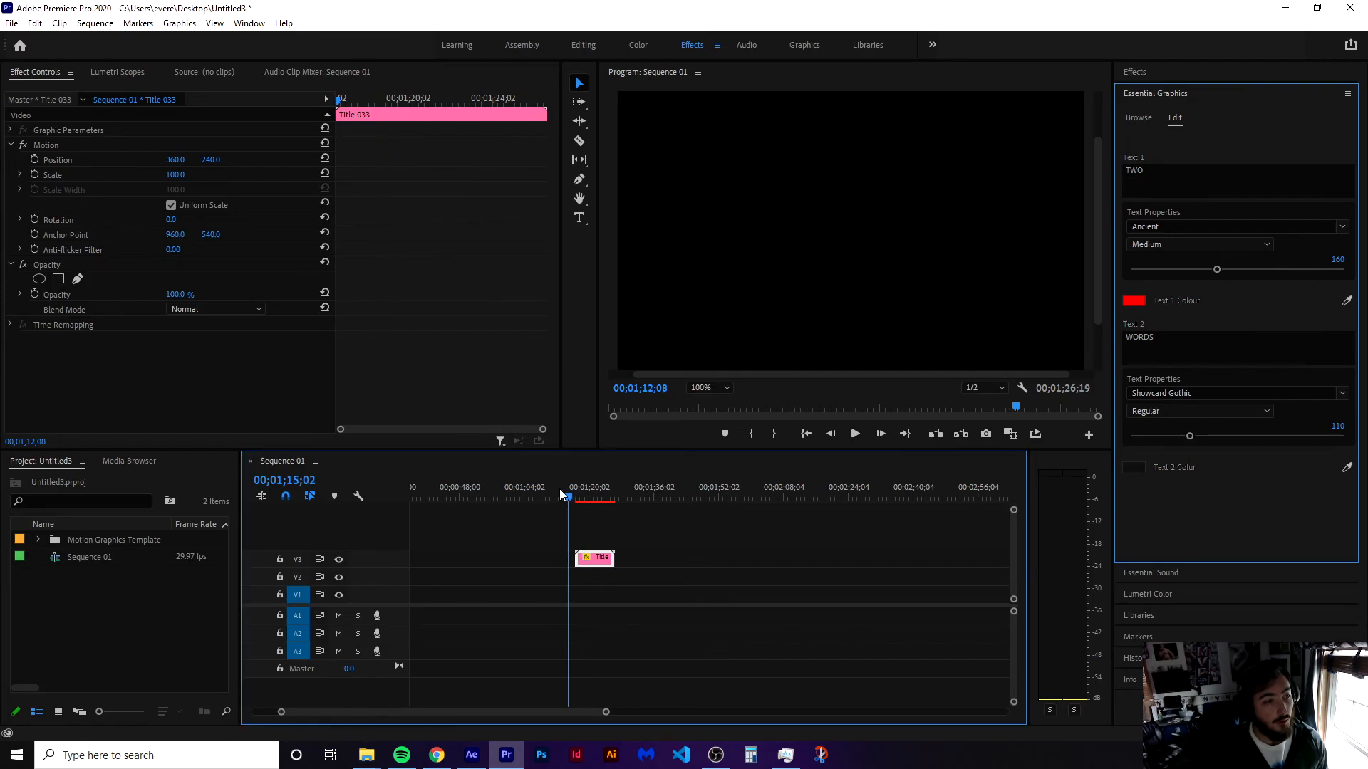
{"action": "left_click", "coordinate": [575, 497]}
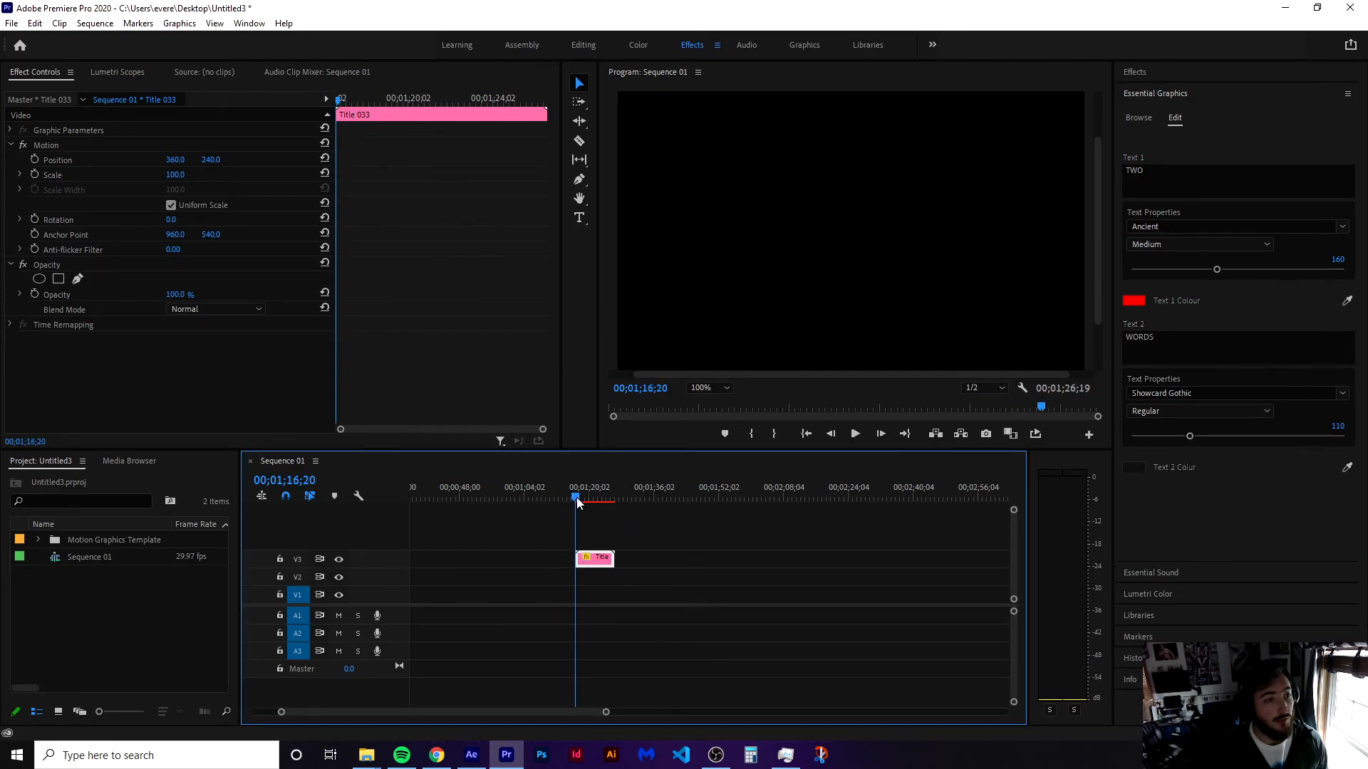
{"action": "left_click", "coordinate": [855, 433]}
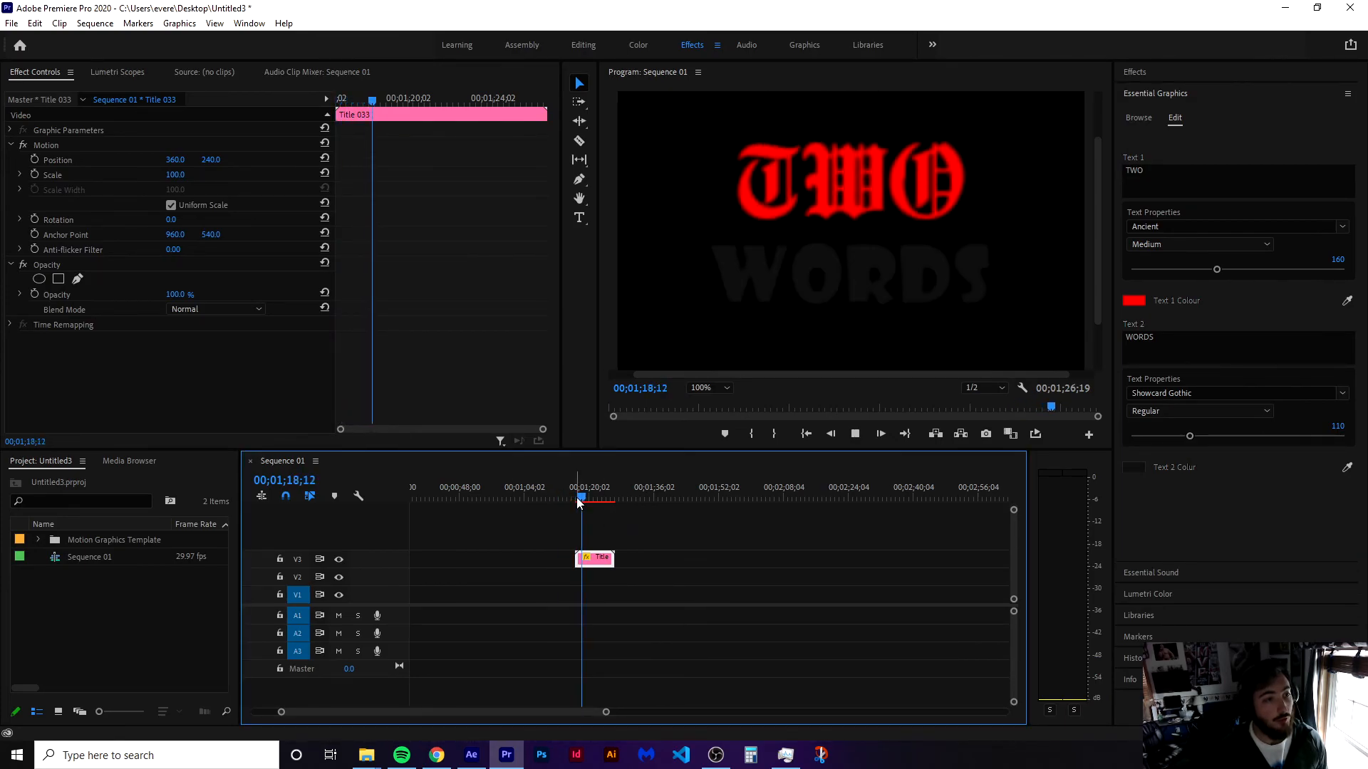